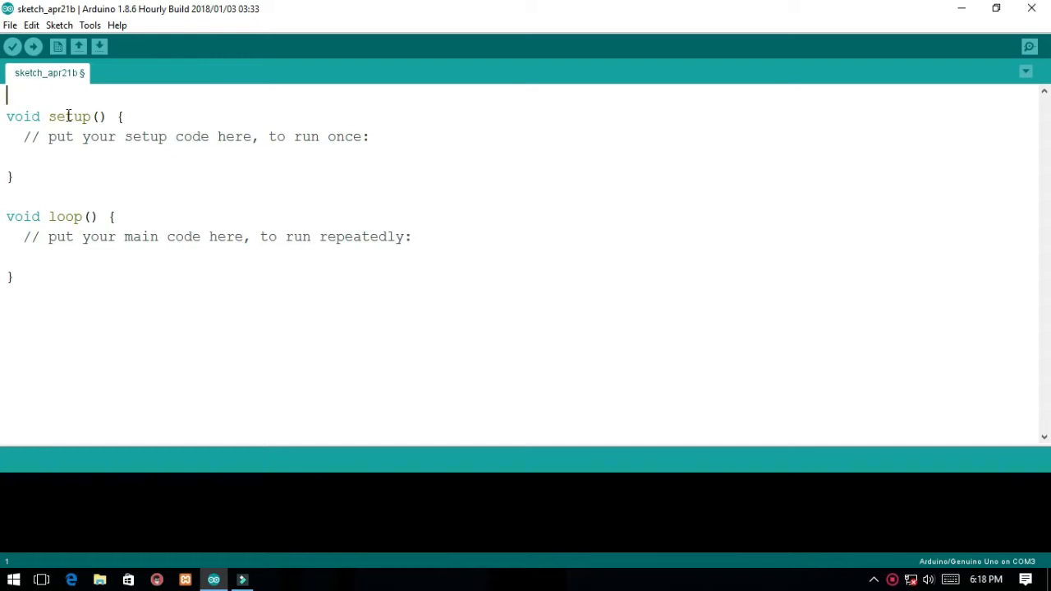
Declare const int LED = 3, BUTTON1 = 4 and BUTTON2 = 5 at the top
text(con)
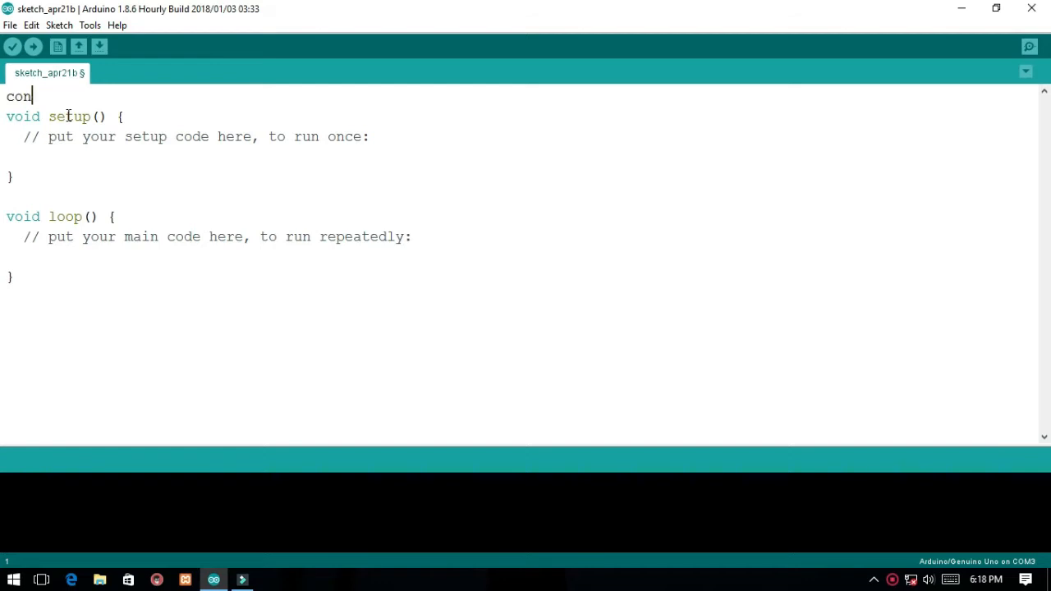
text(st int LED)
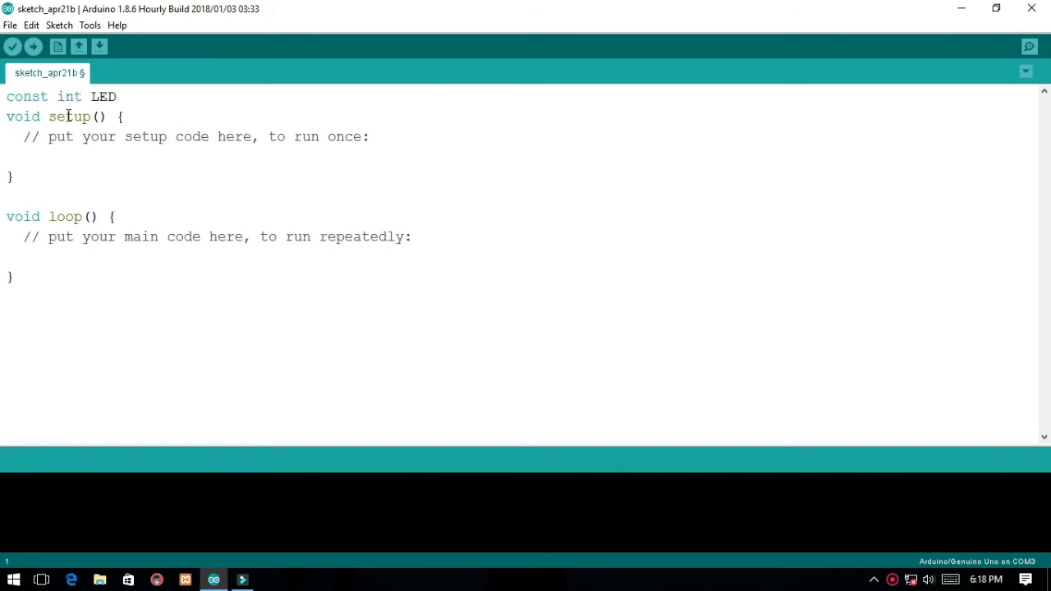
text(= 3;)
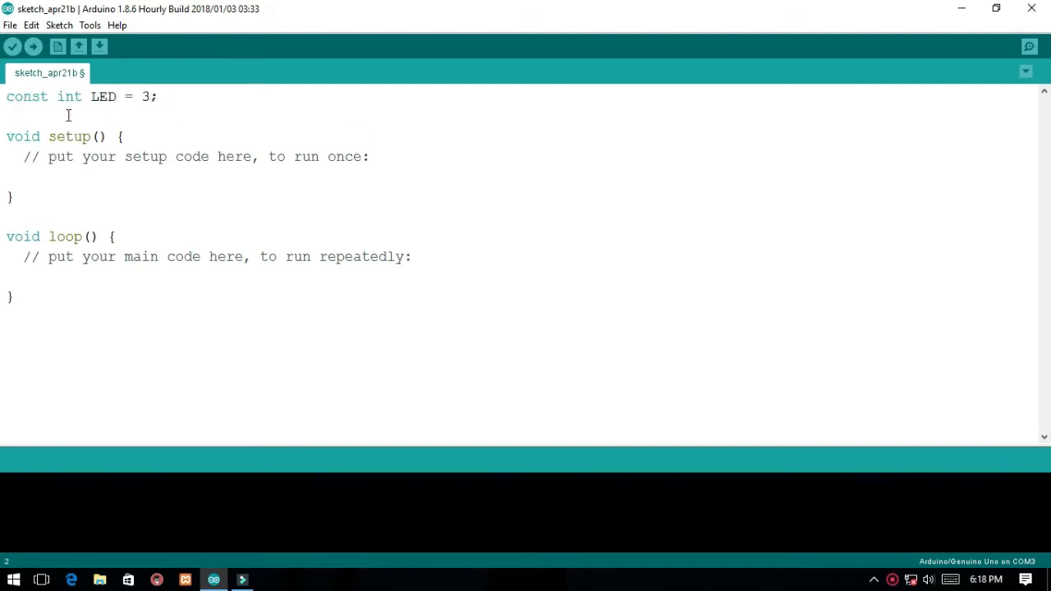
text(cons int BU)
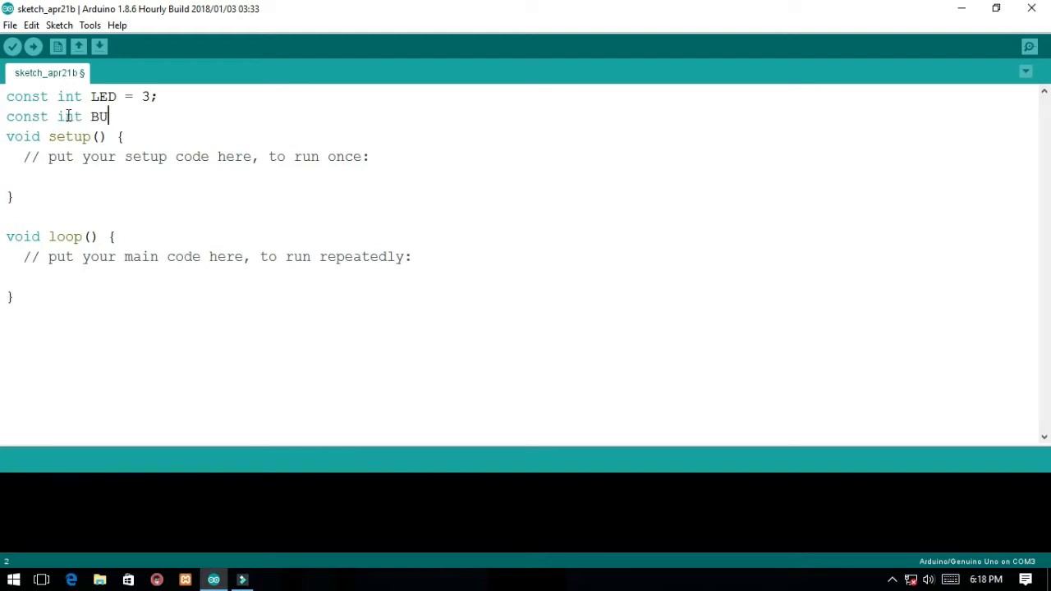
text(TTON1 = 4;)
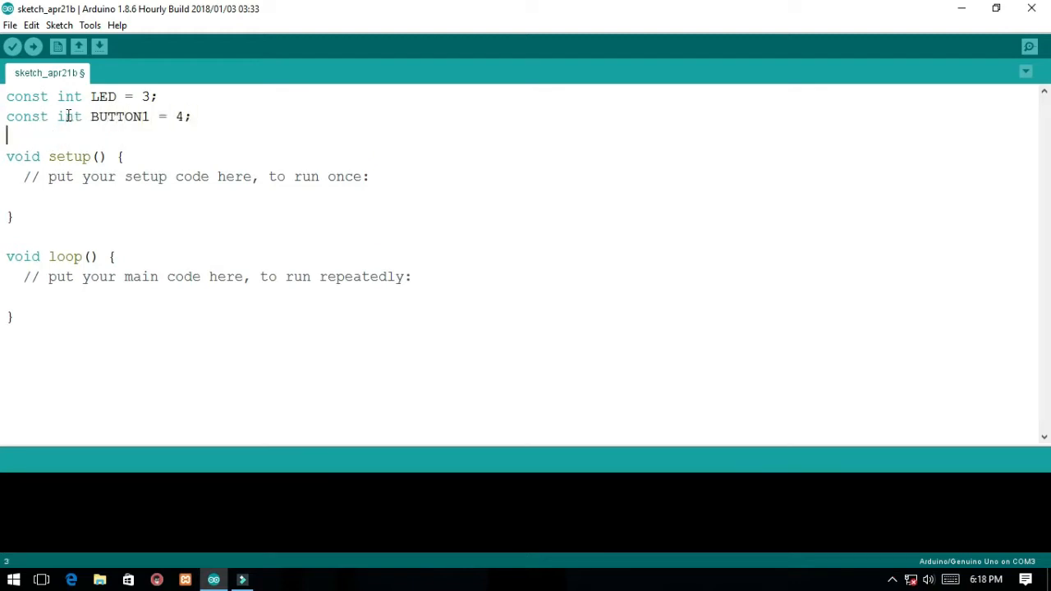
text(const)
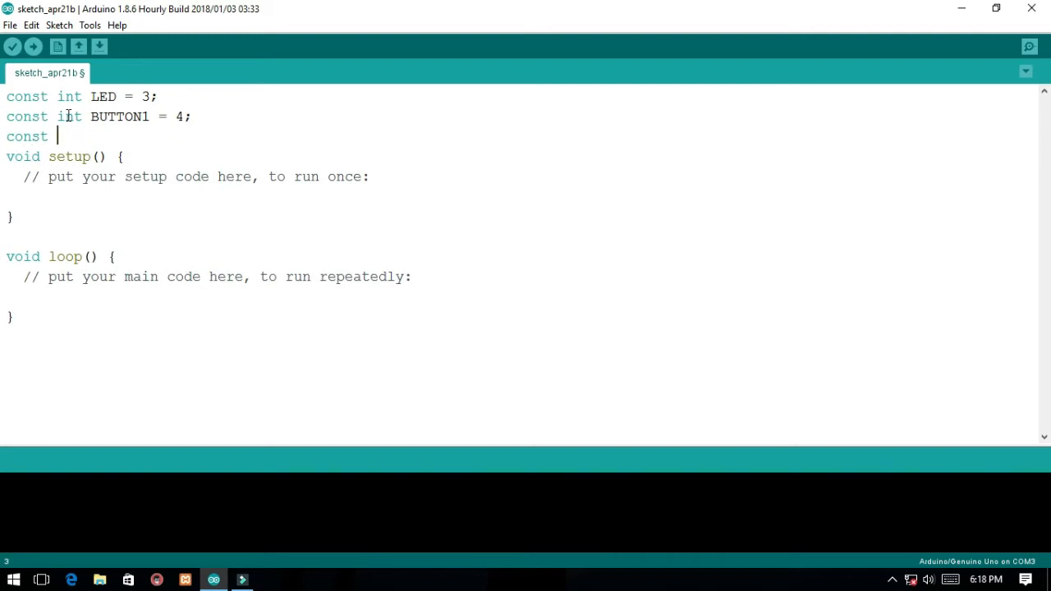
text(int)
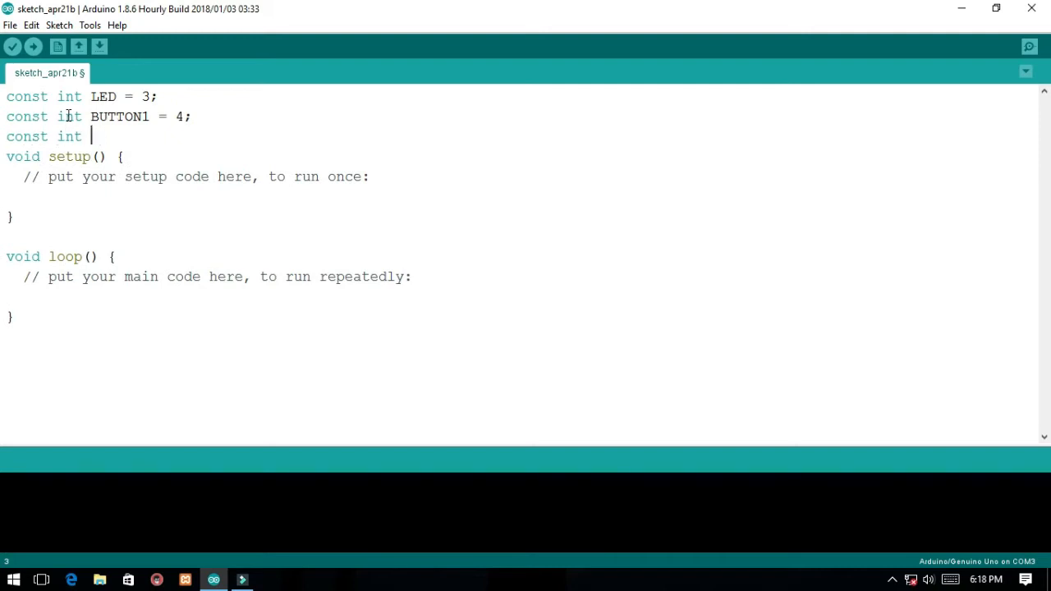
text(BUTTON2 =)
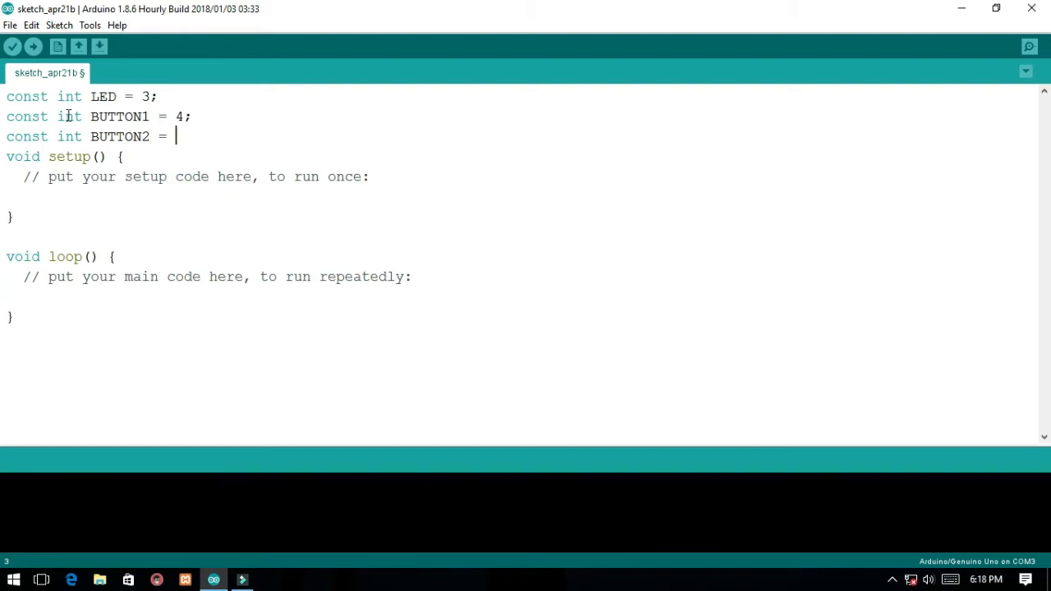
text(5;)
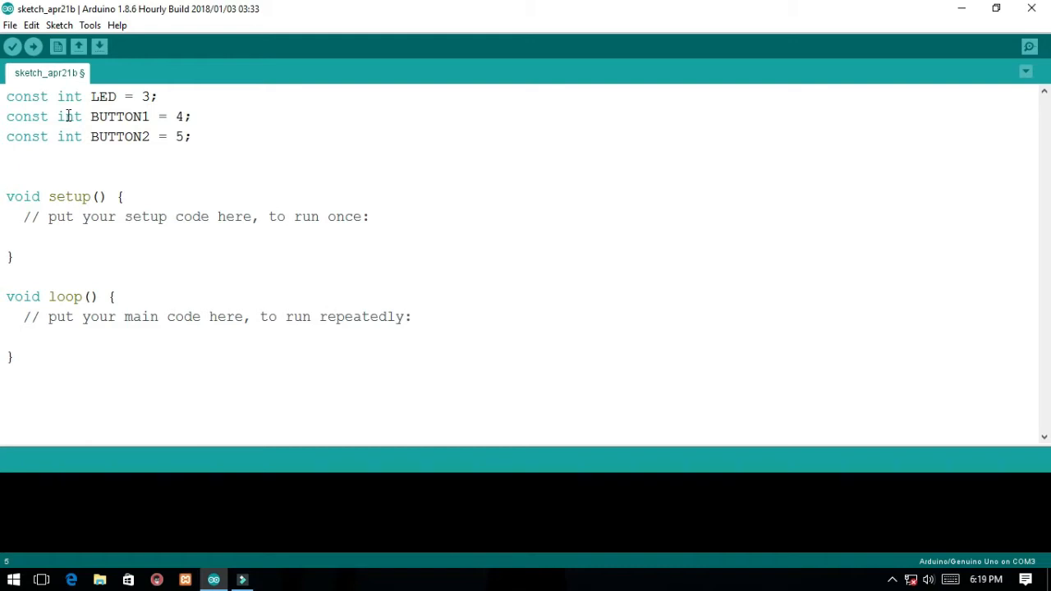
Add the line 'int button1, button2, dim_value;' above setup()
text(int)
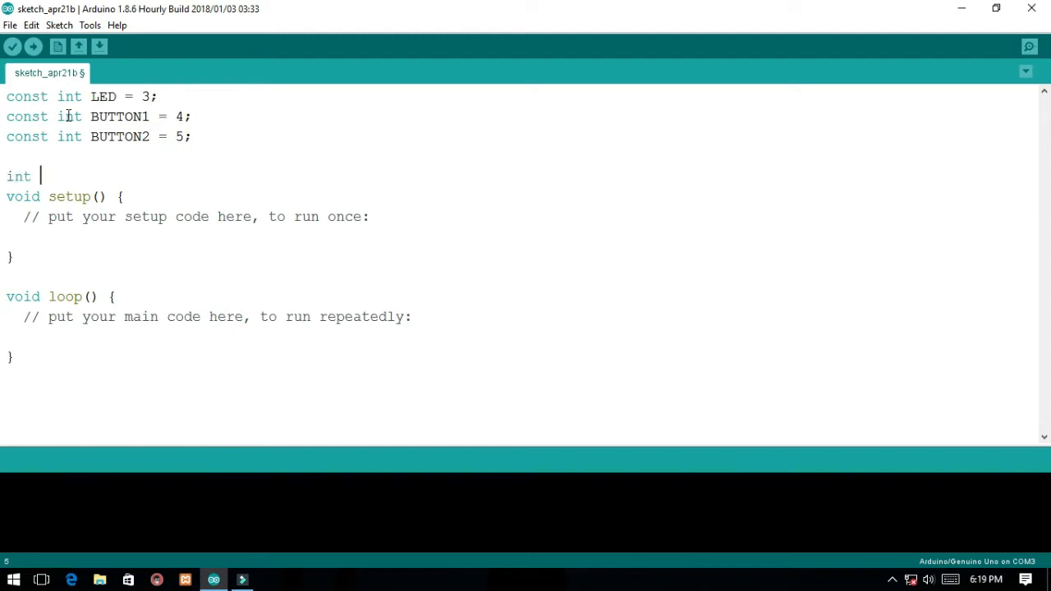
text(button1)
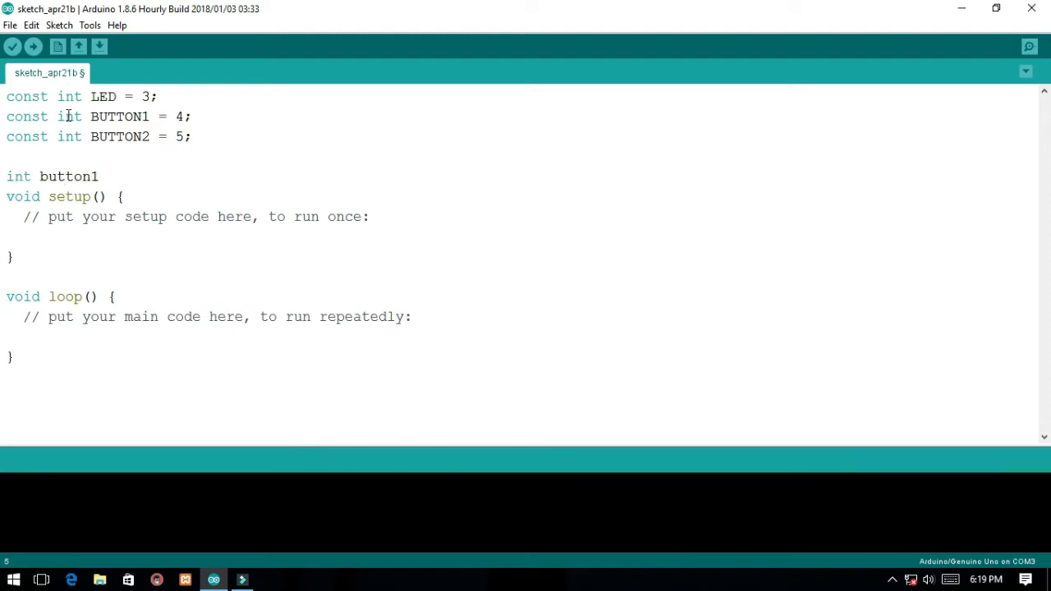
text(,button2,)
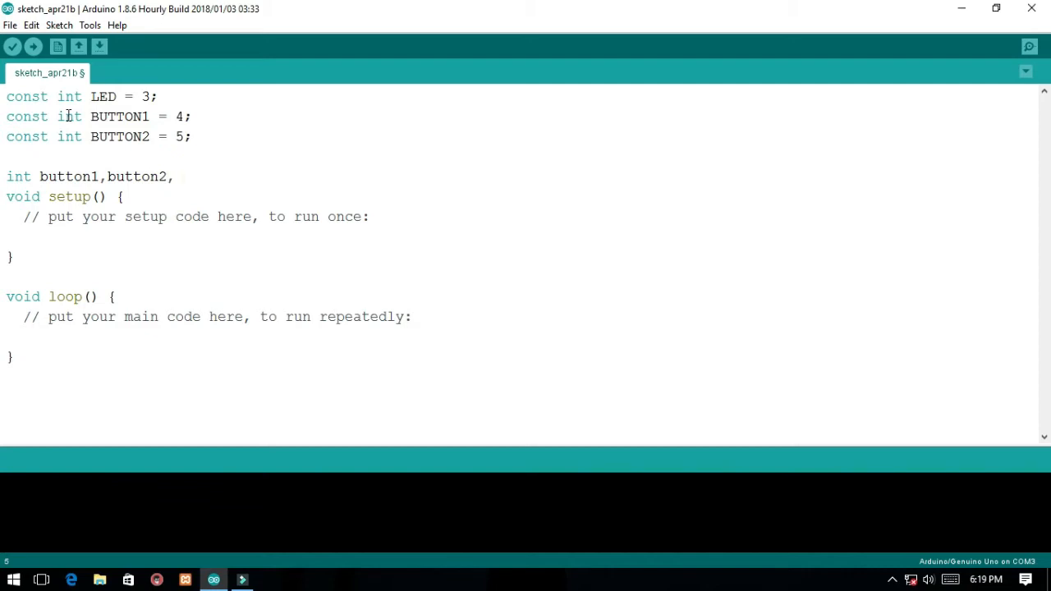
text(dim_value;)
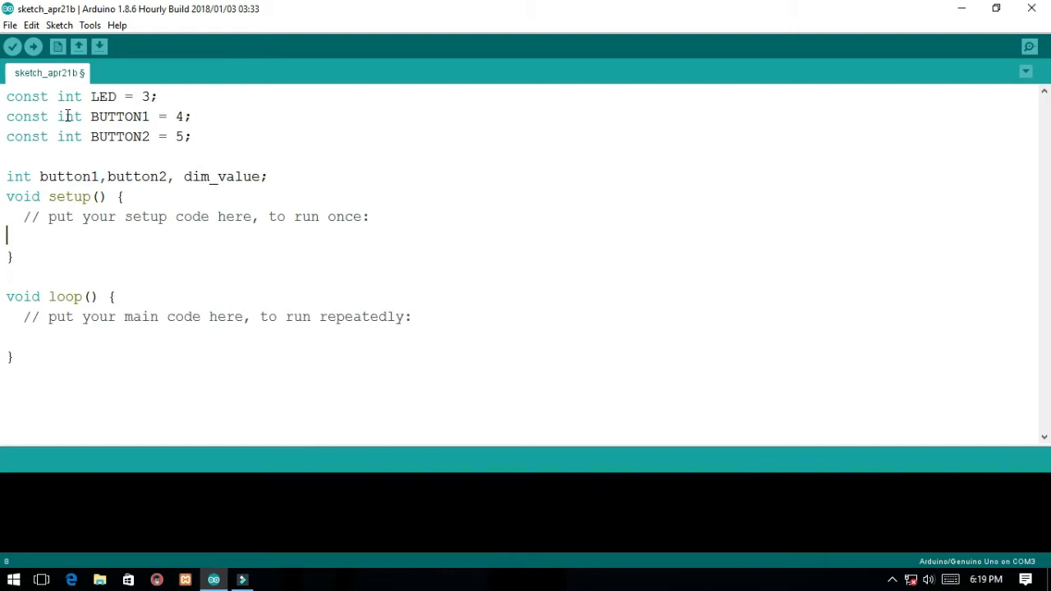
In setup(), add pinMode INPUT for the buttons, OUTPUT for LED, and Serial.begin(9600)
text(p)
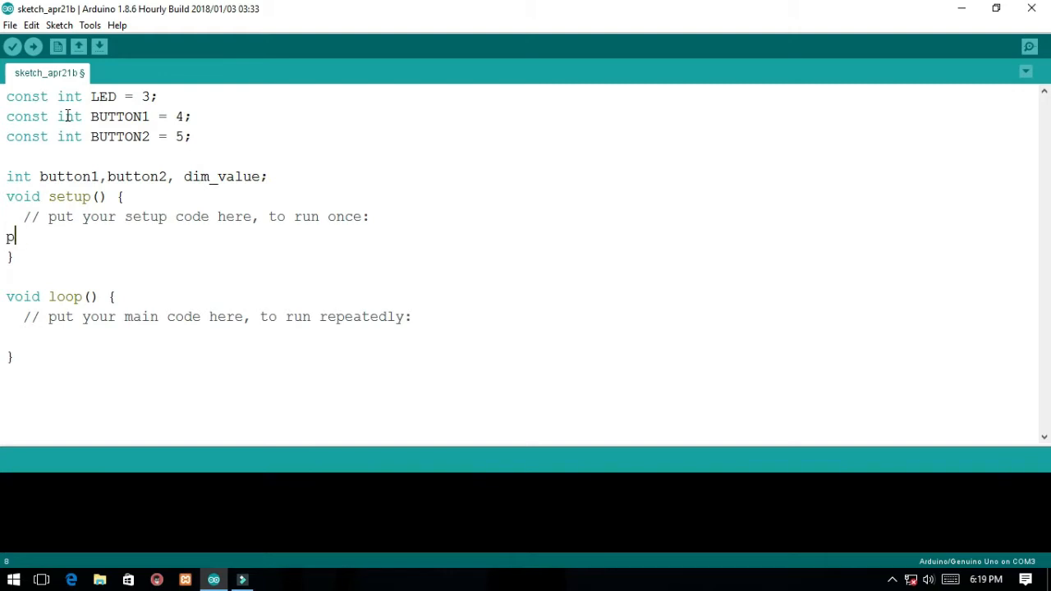
text(inMode();)
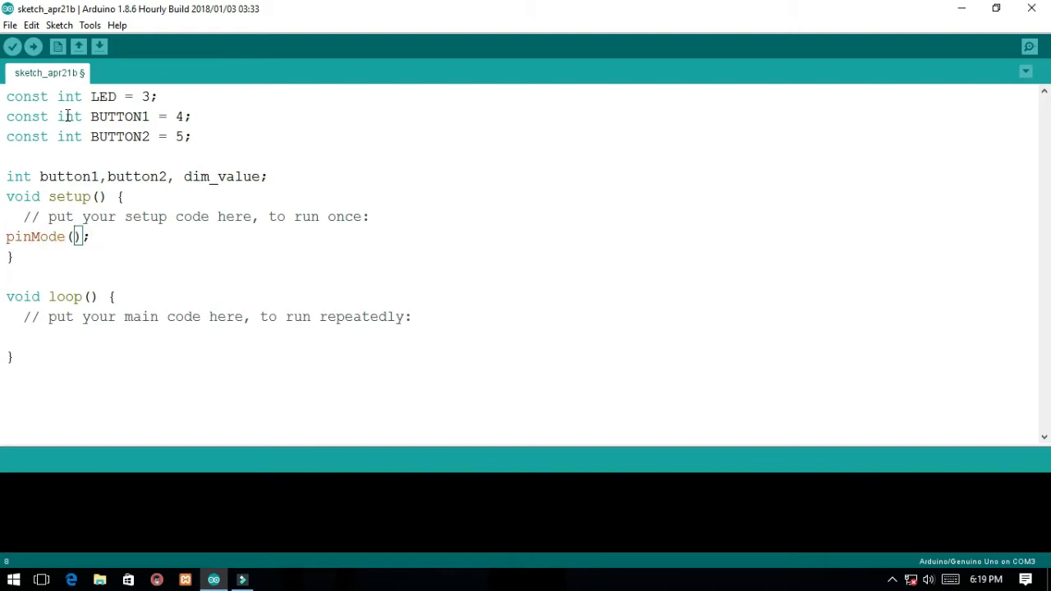
text(BUTTON)
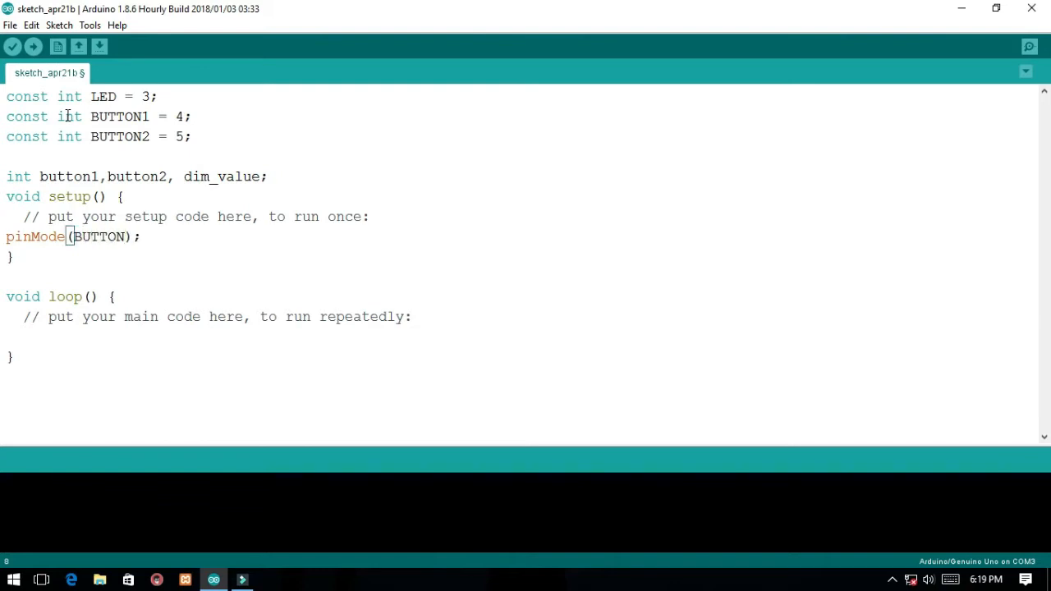
text(1, INPUT)
text(pinMode(LED, INPUT);)
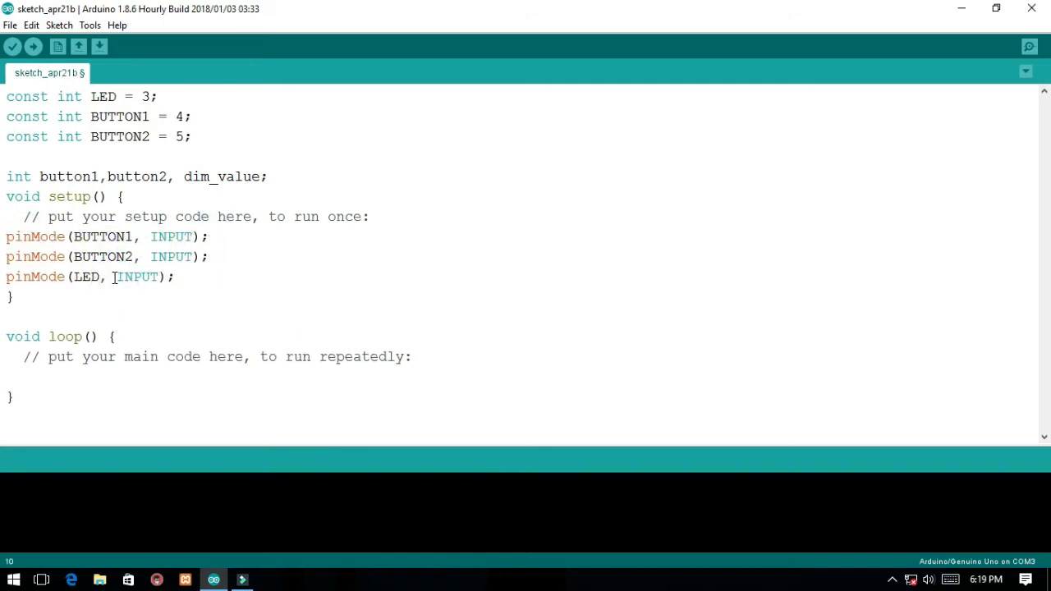
text(OUTPUT)
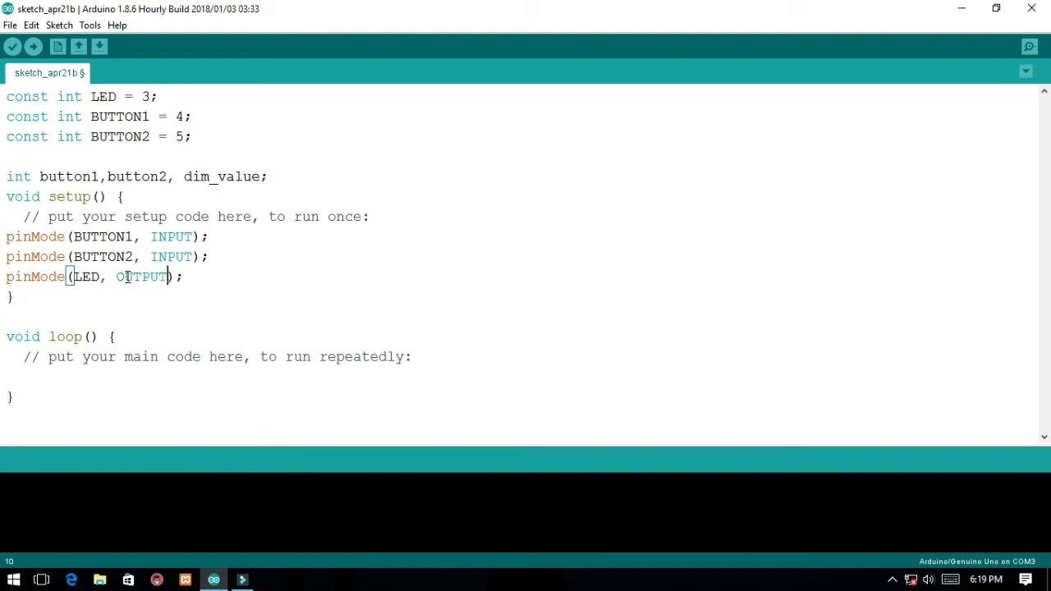
text(Sei)
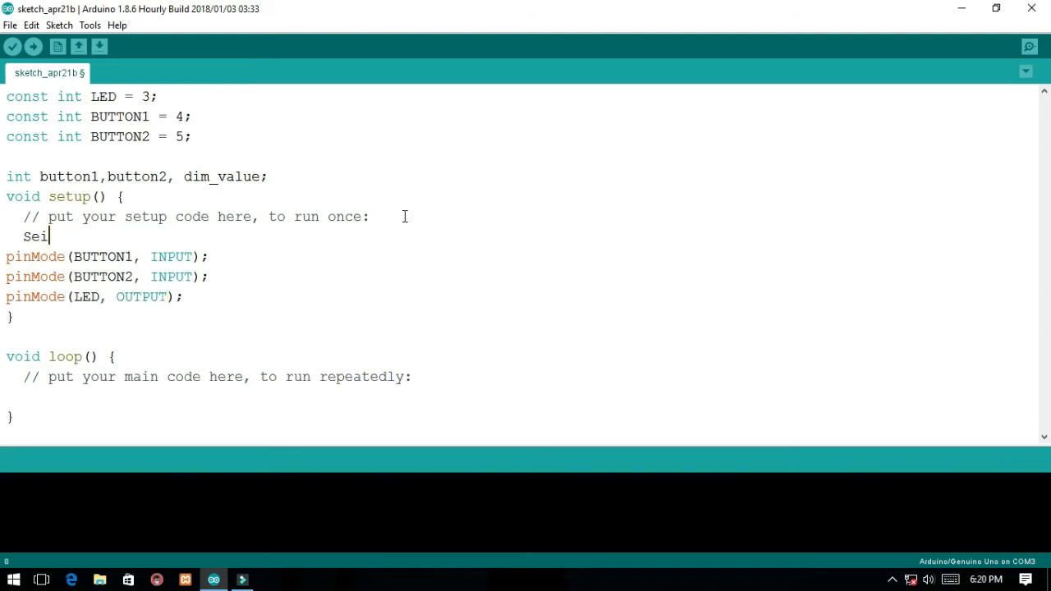
text(rial.begin();)
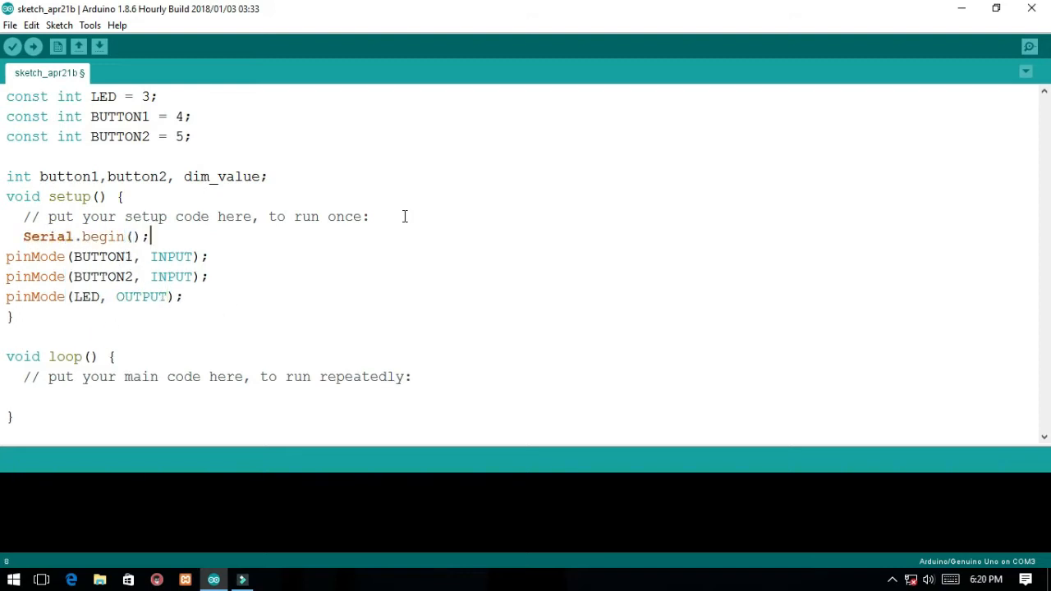
text(9600)
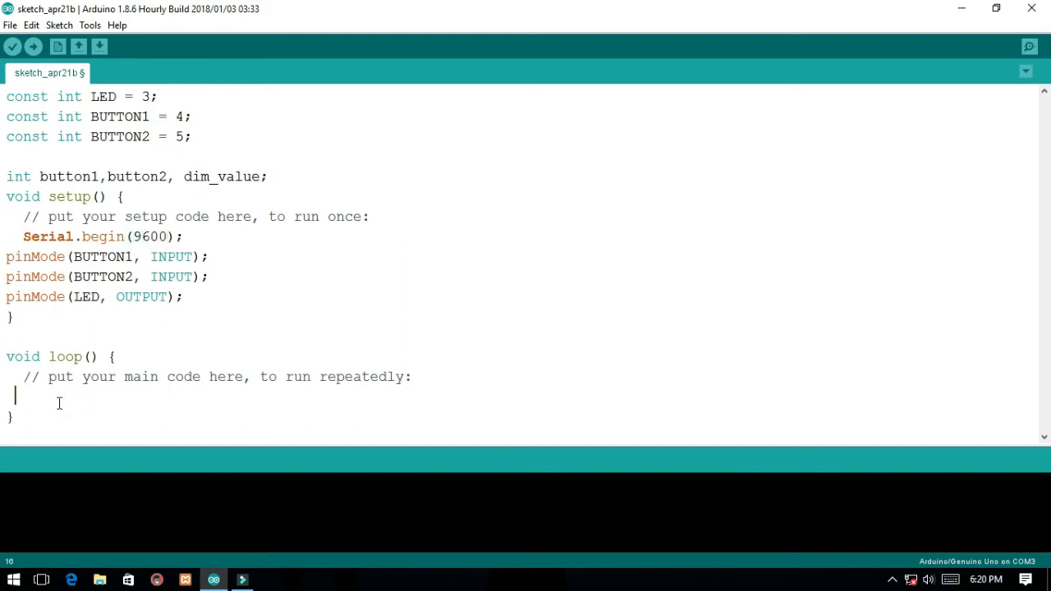
Print dim_value to serial with Serial.println(dim_value);
text(Serial.)
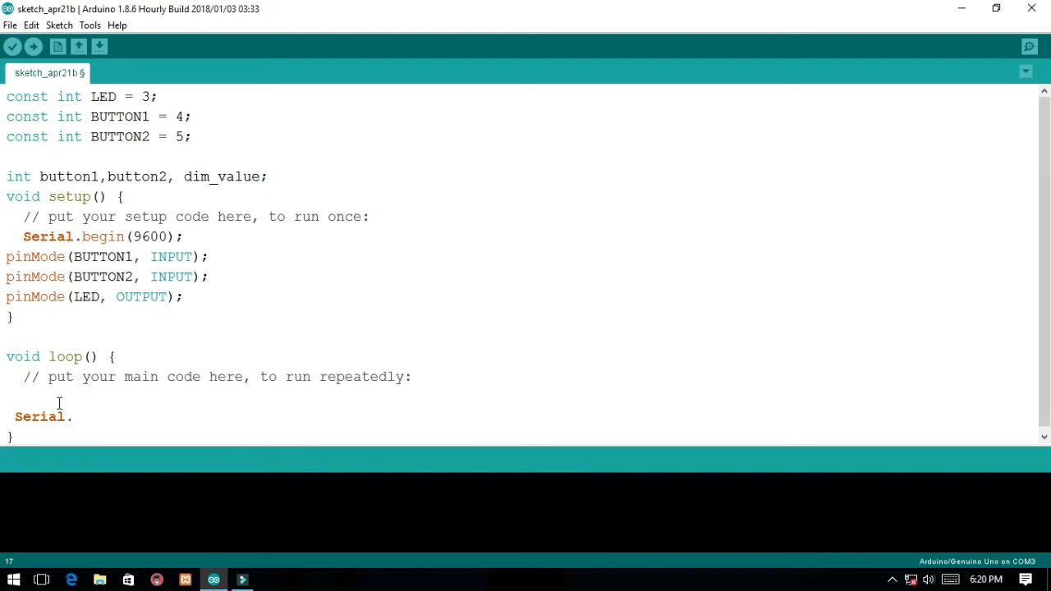
text(println())
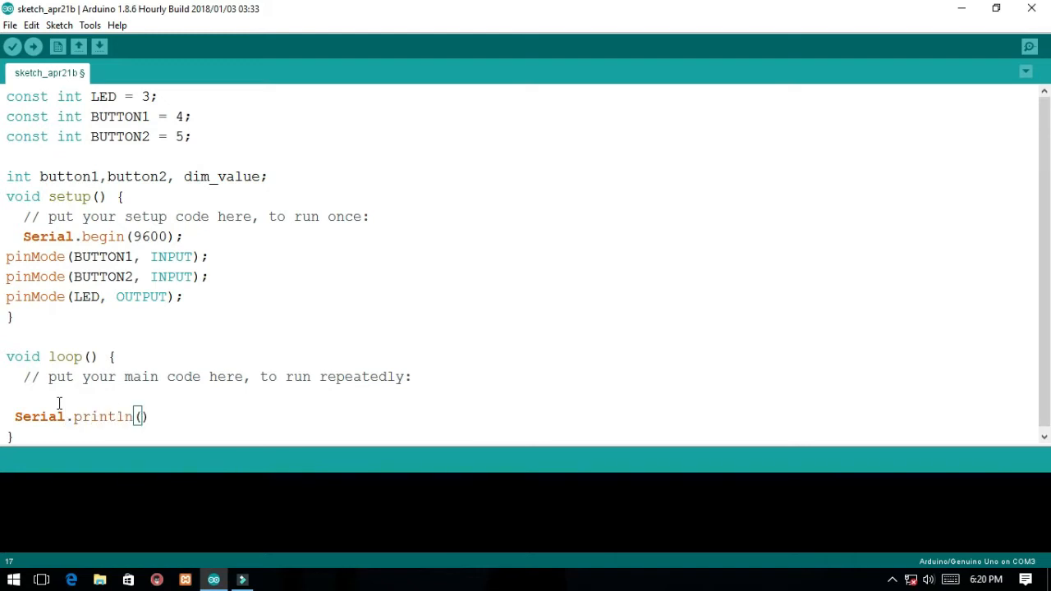
text(dim_value);)
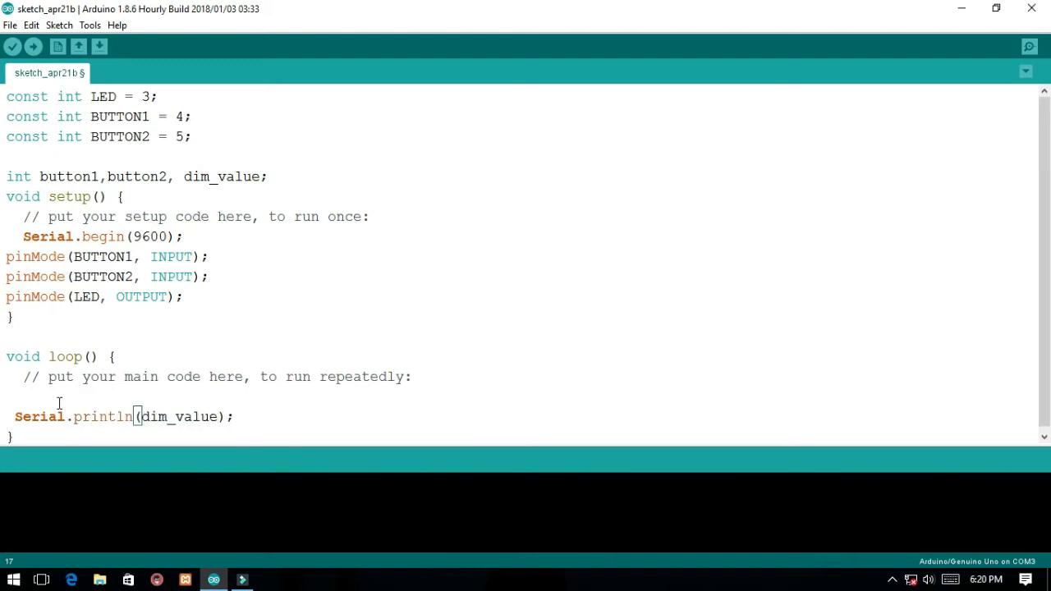
On the next line, add analogWrite(LED, dim_value);
key(Enter)
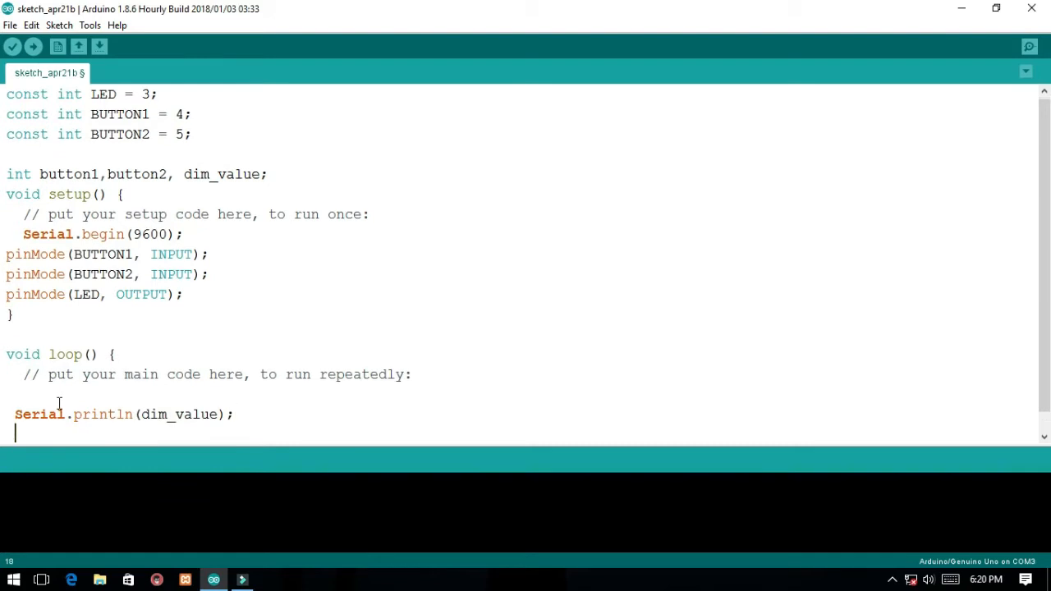
text(analog)
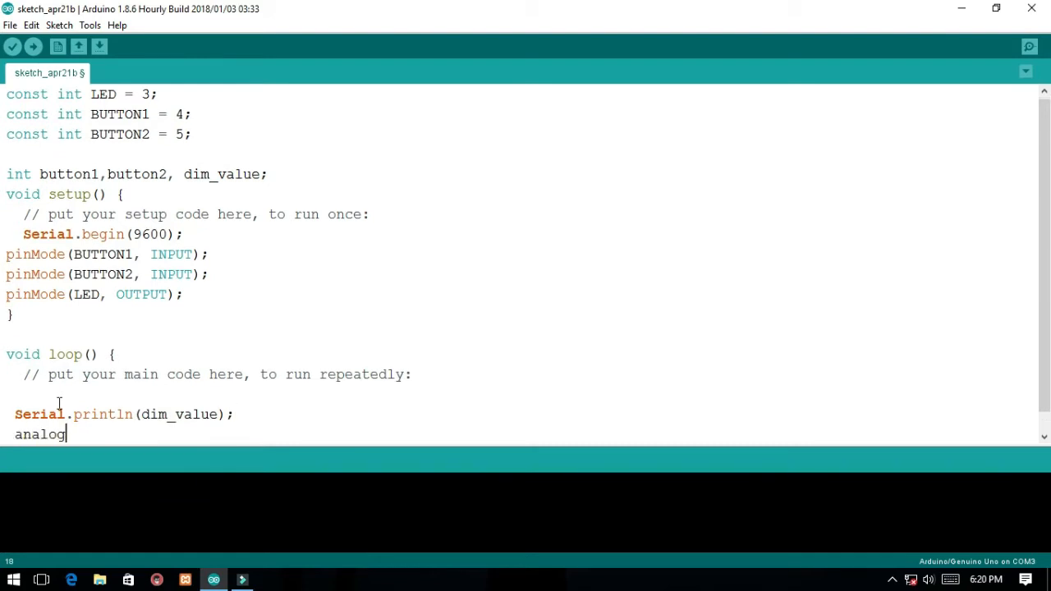
text(Write())
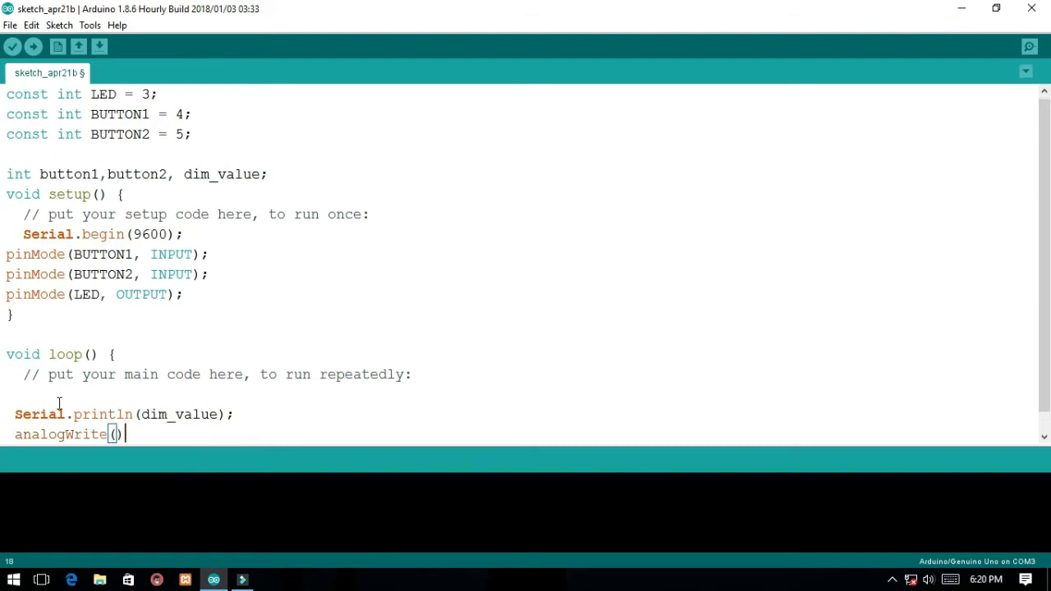
text(LED;)
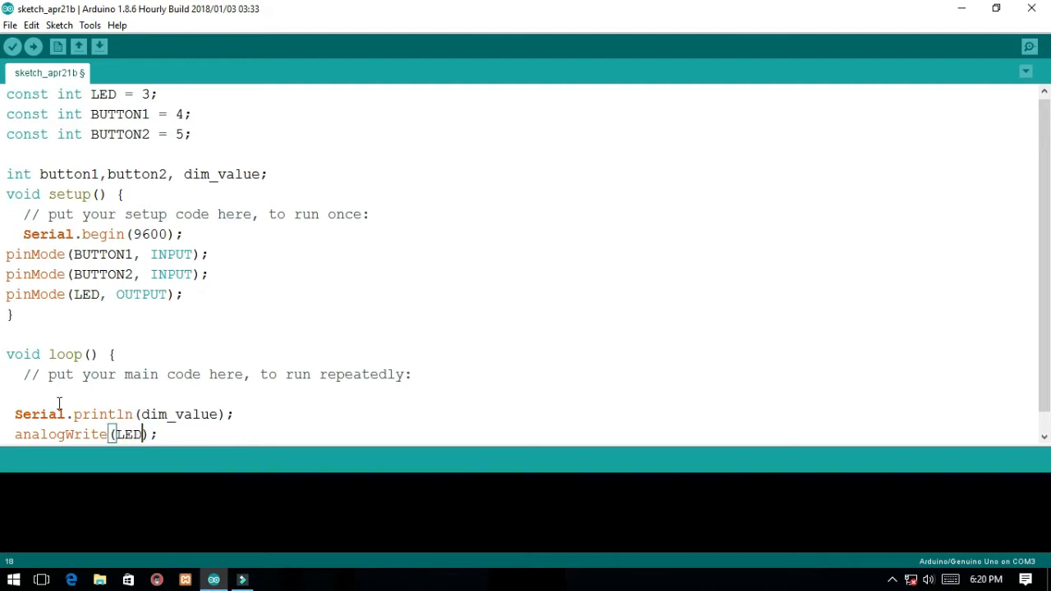
text(, dim_value)
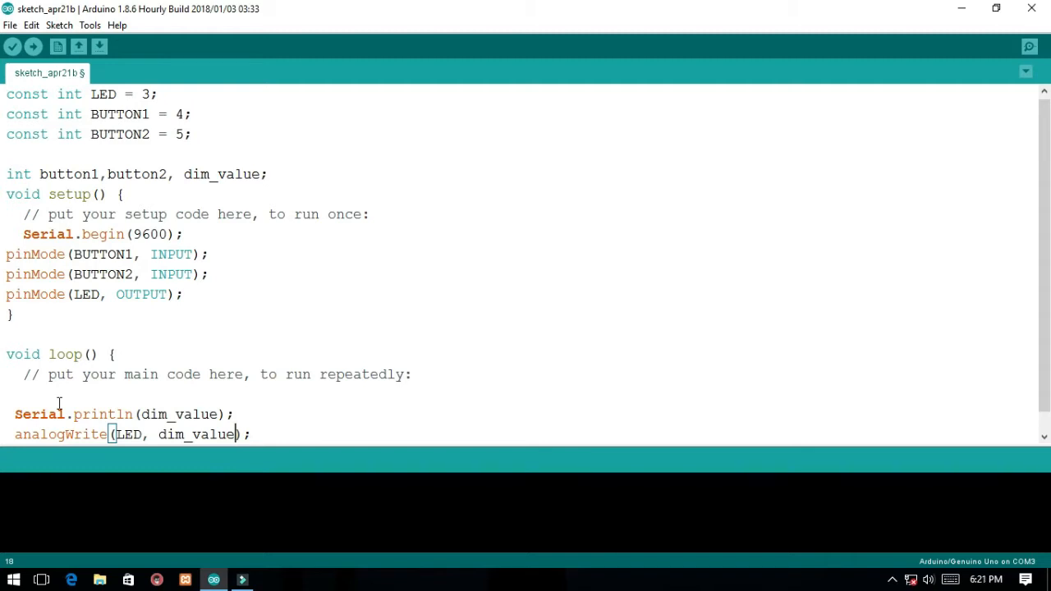
Type button1 = digitalRead(BUTTON1); at the top of loop()
text(button1)
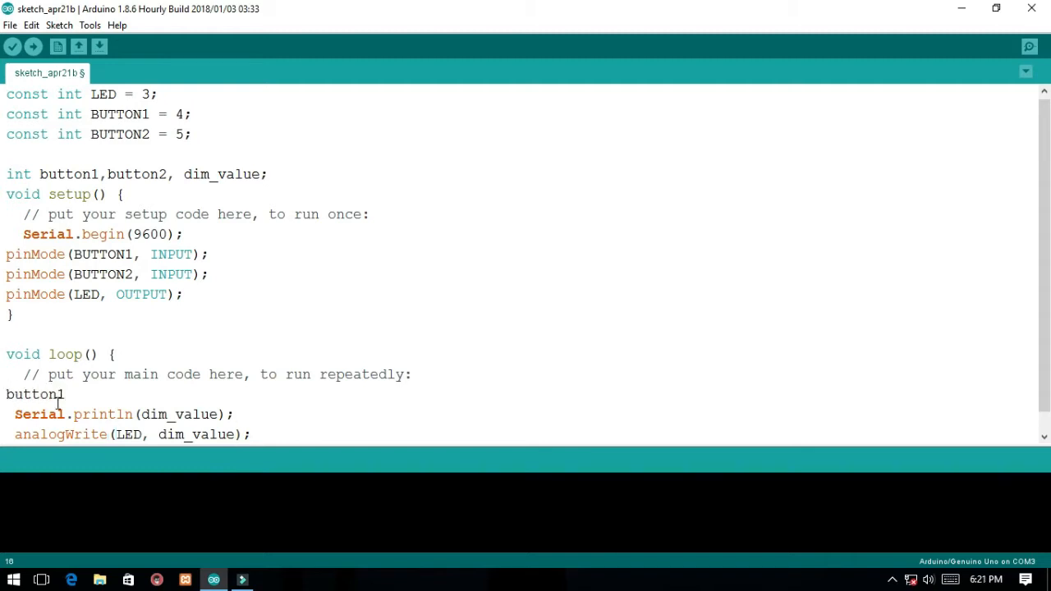
text(= digitalRead)
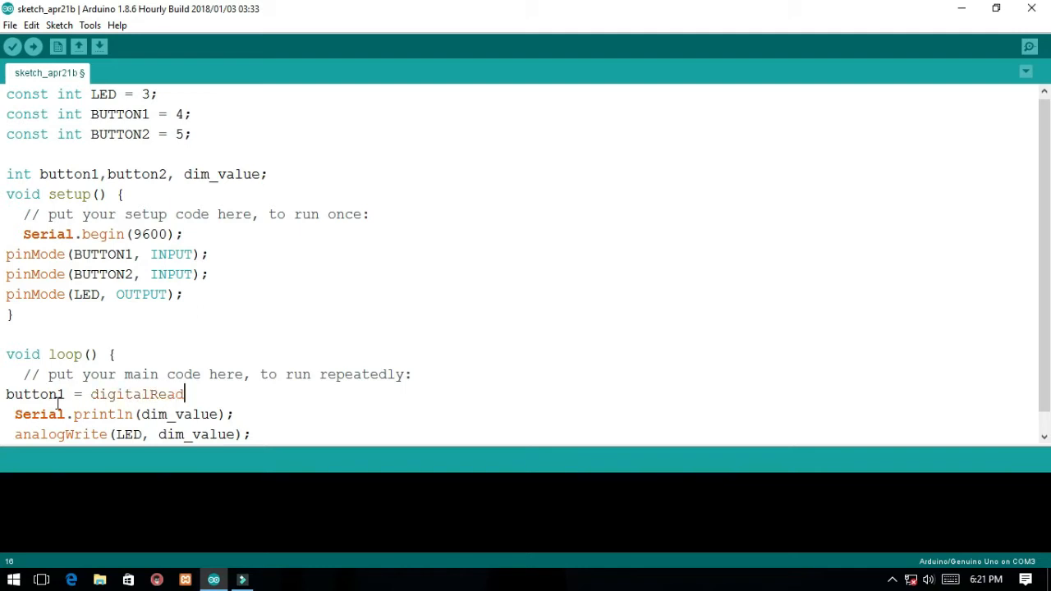
text((BUTTON1);)
text(button2 = digitalRead(BUTTON2);)
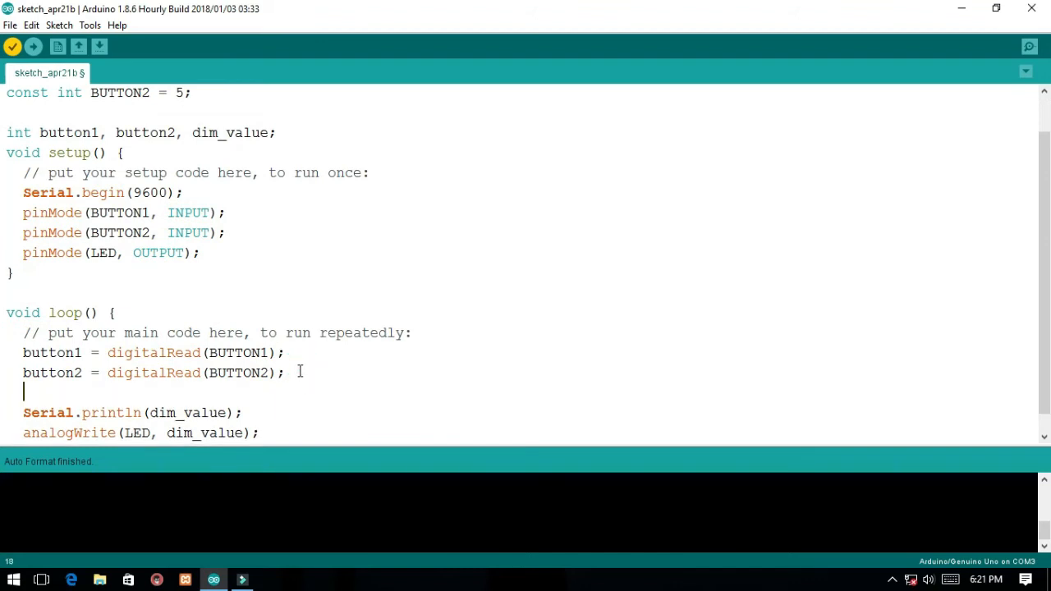
Type an if on button1 == HIGH with a nested dim_value > 225 check
text(if (){)
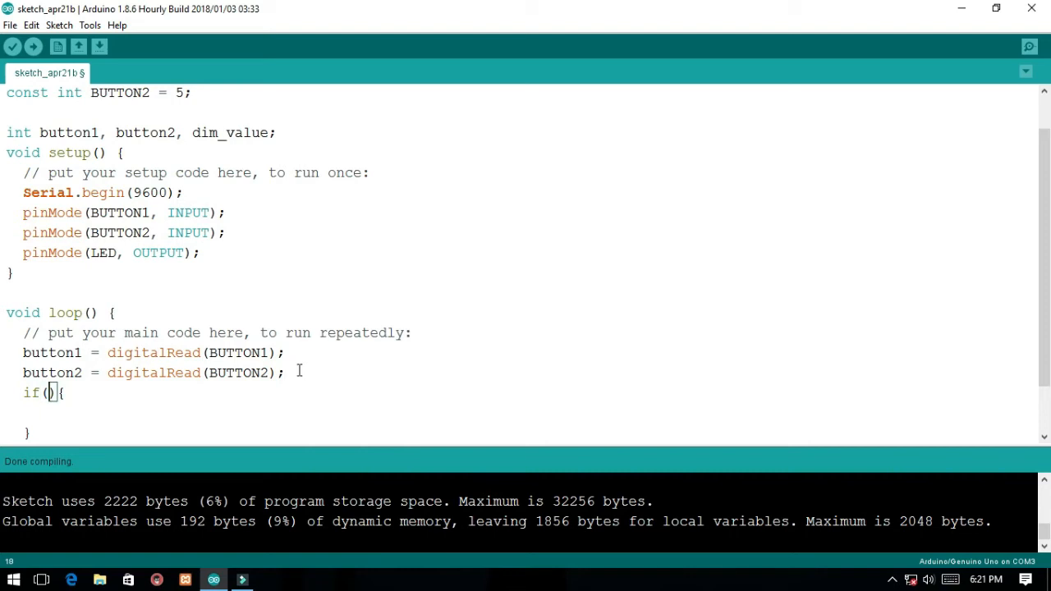
text(button1)
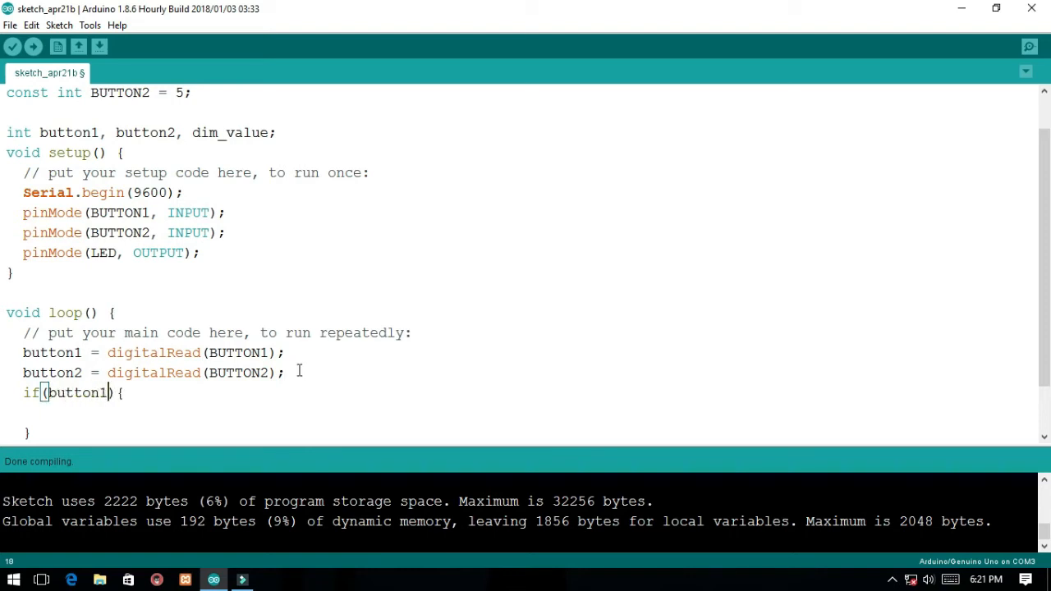
text(== HIGH)
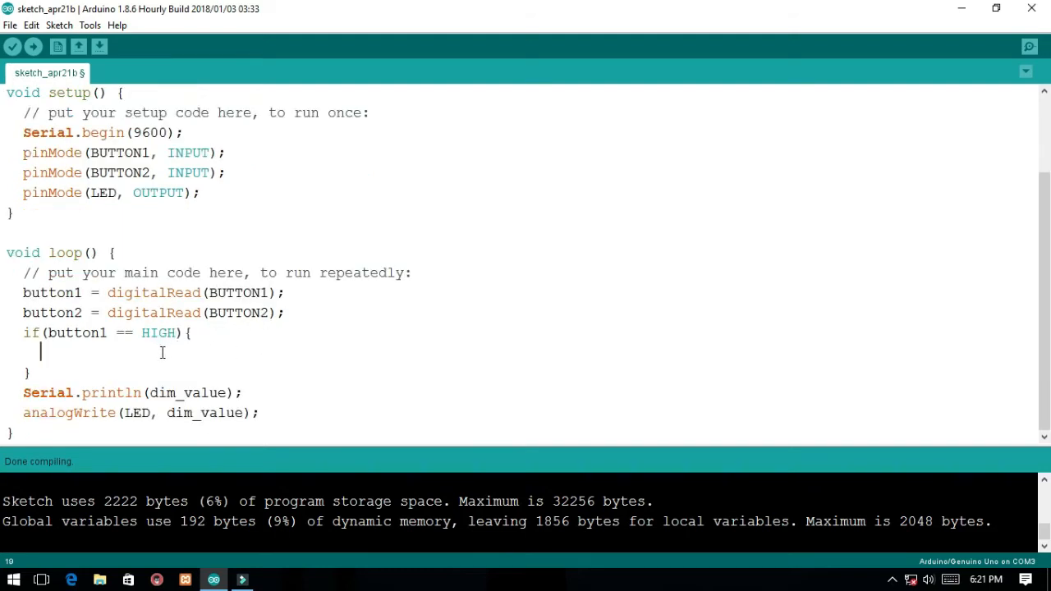
text(if)
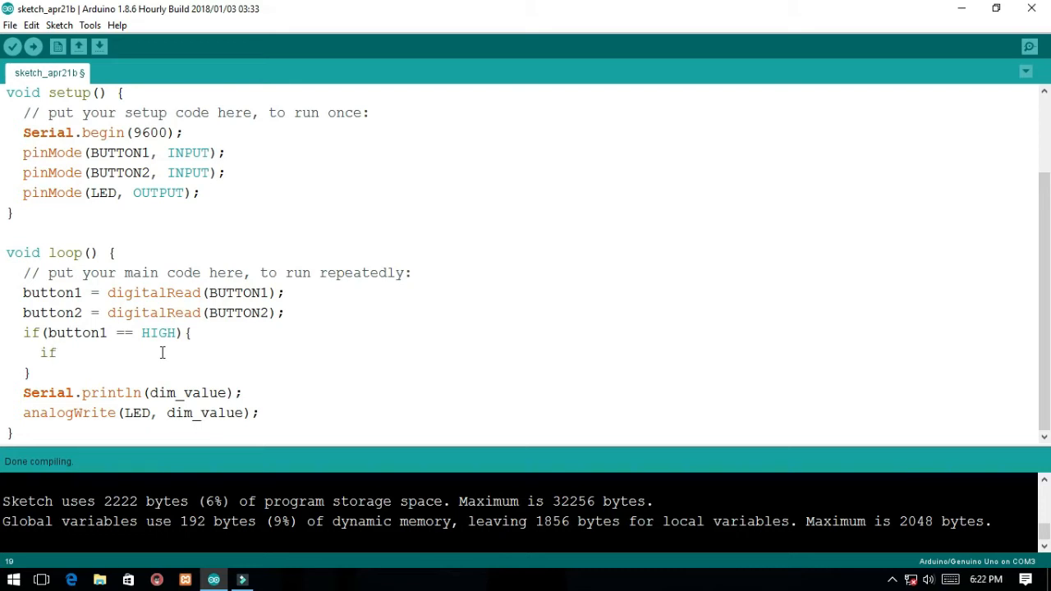
text((){)
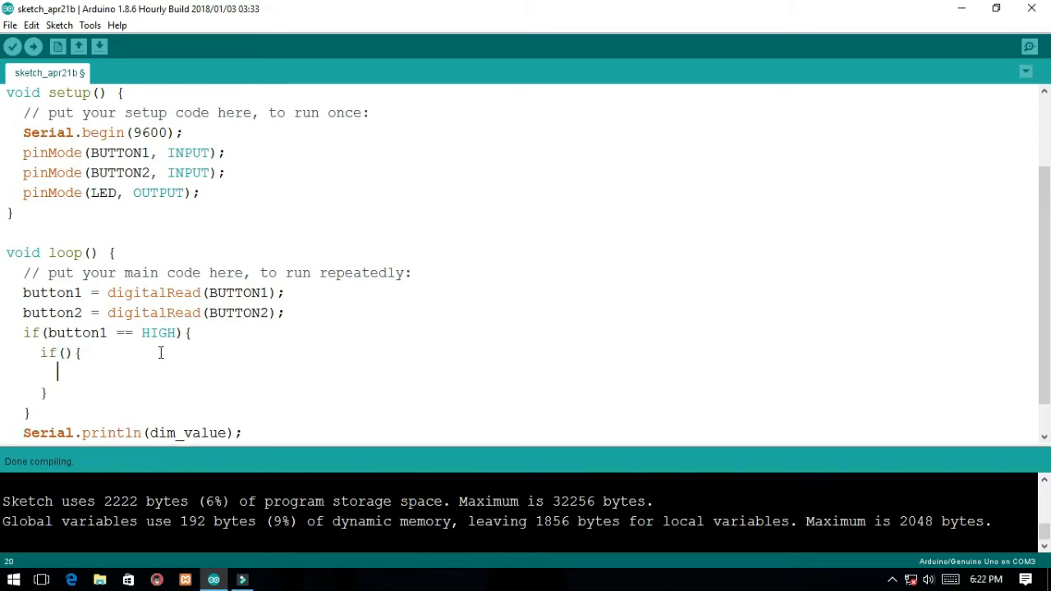
text(dim)
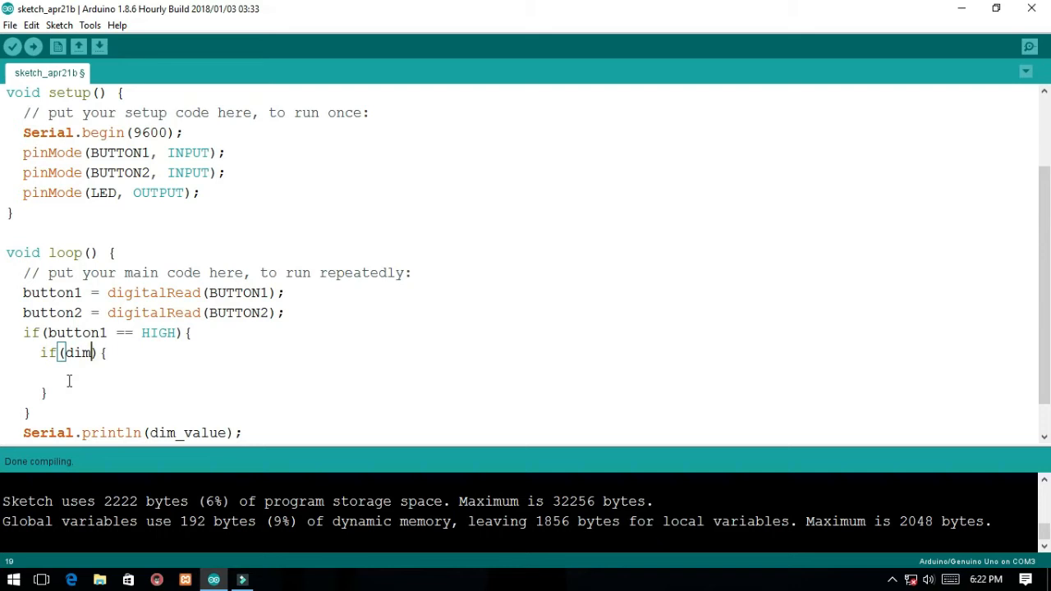
text(_value)
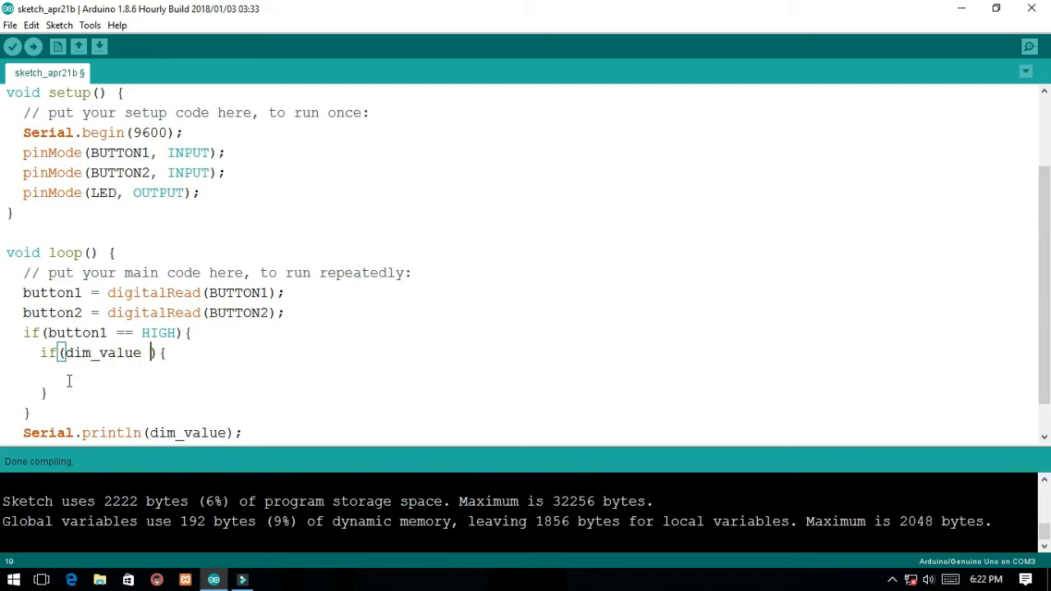
text(> 2)
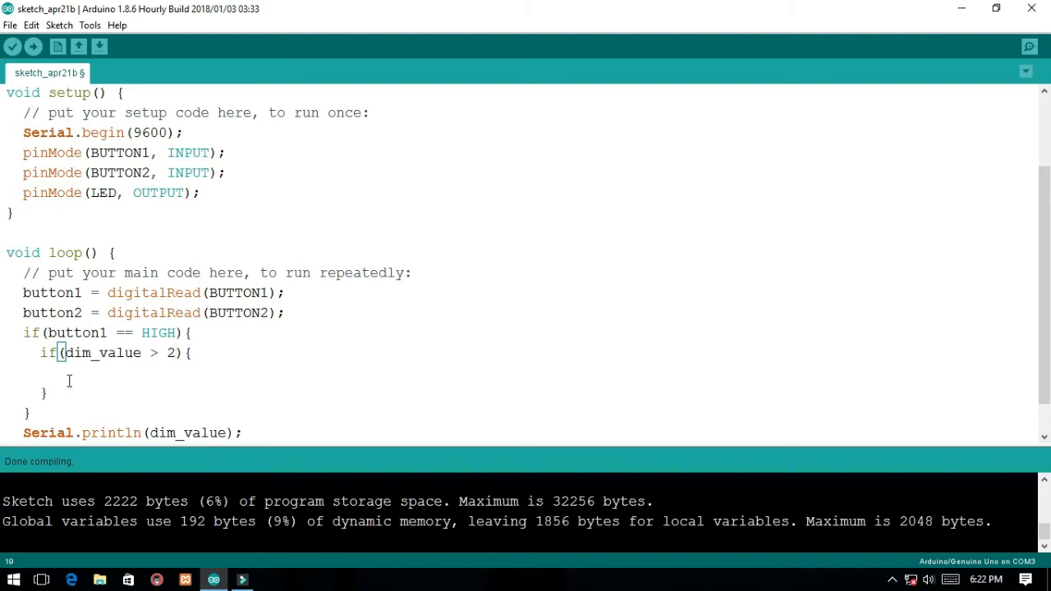
text(25)
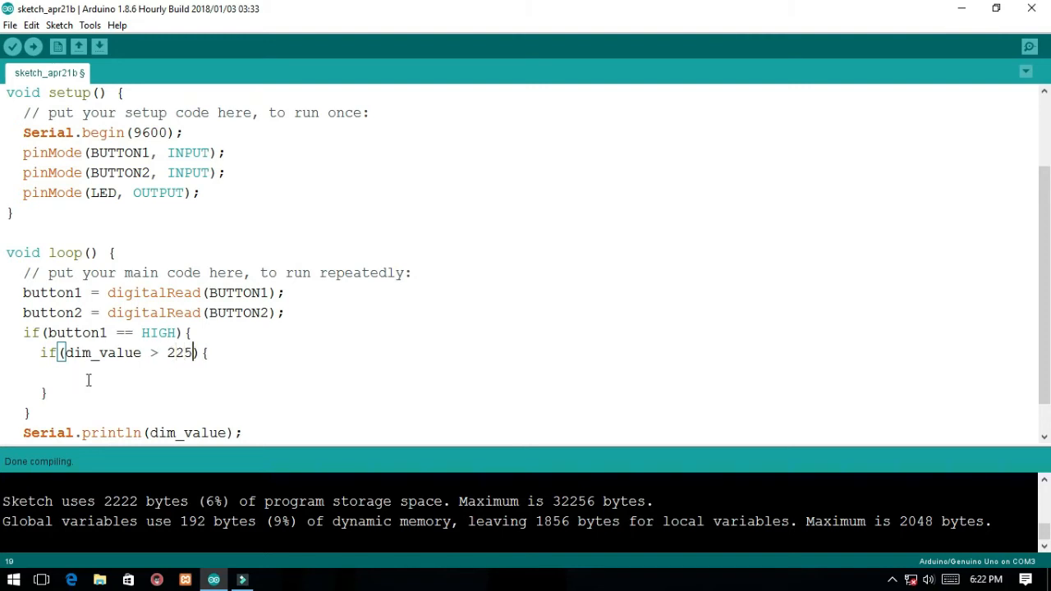
Inside the nested check, set dim_value = dim_value;
text(dim)
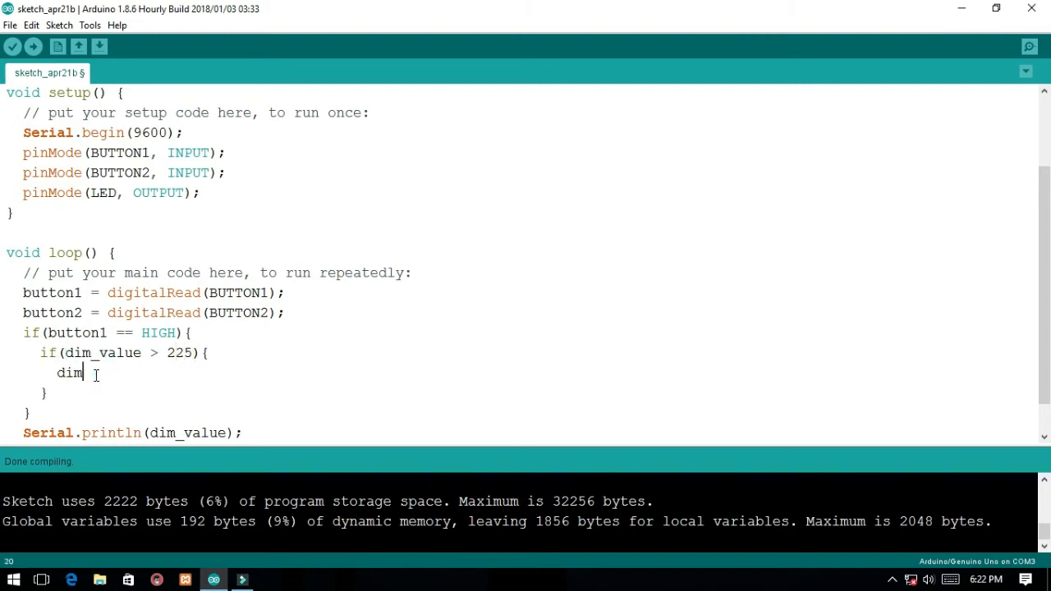
text(_)
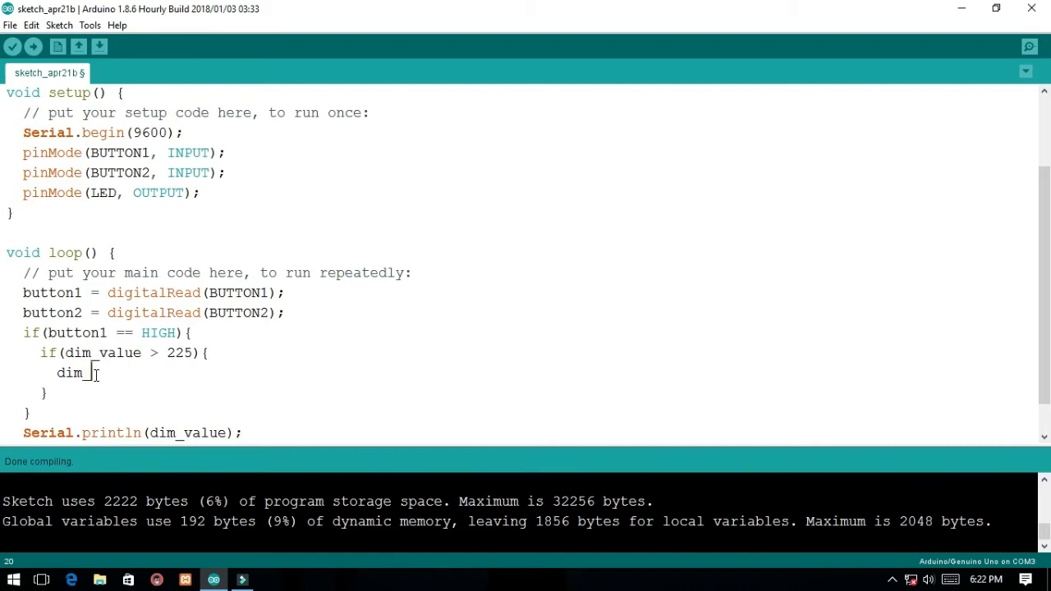
text(value_)
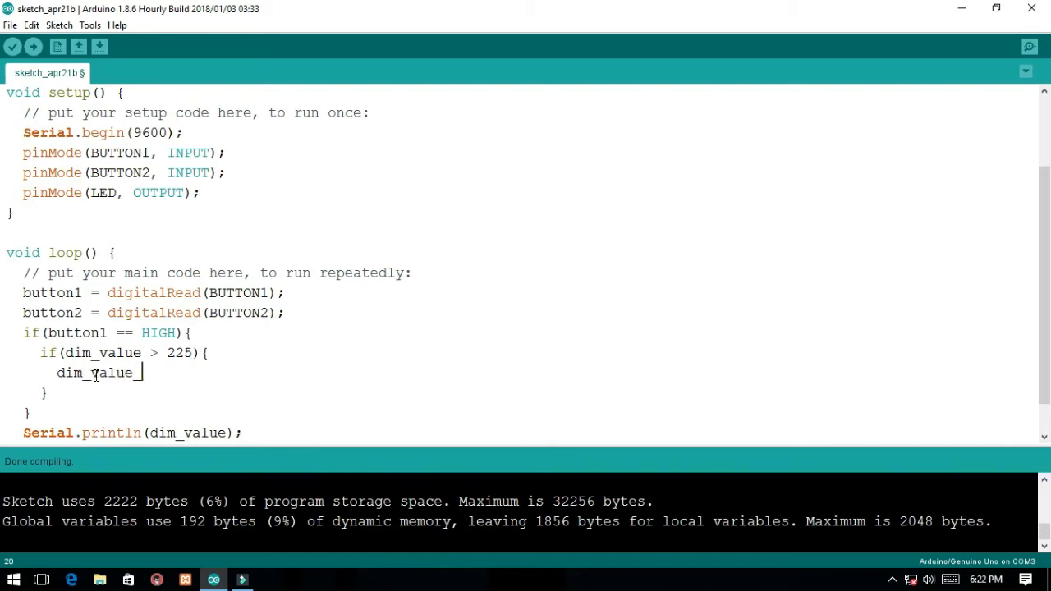
text(=)
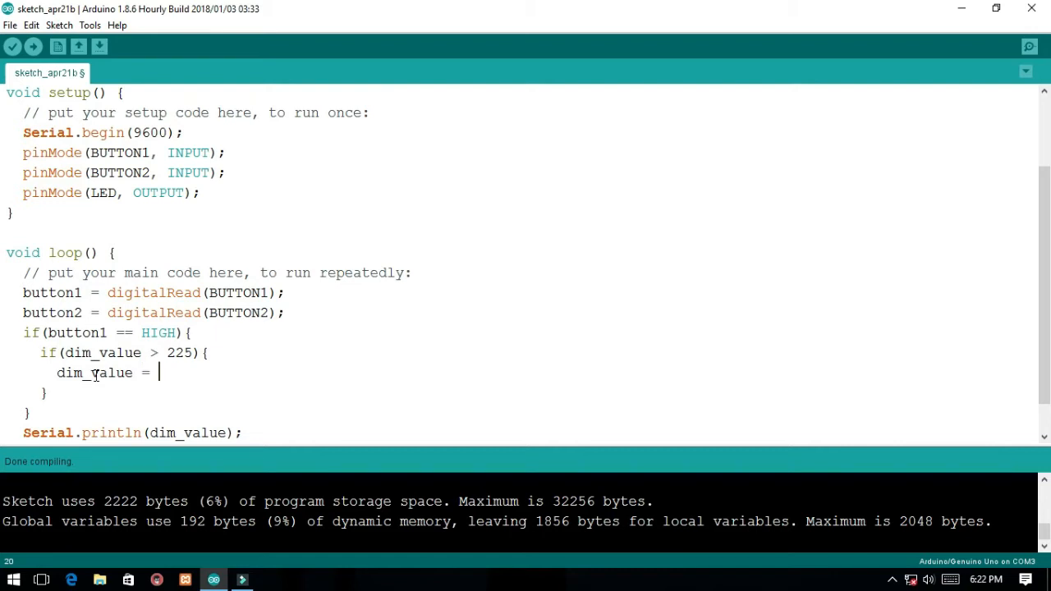
text(dim_)
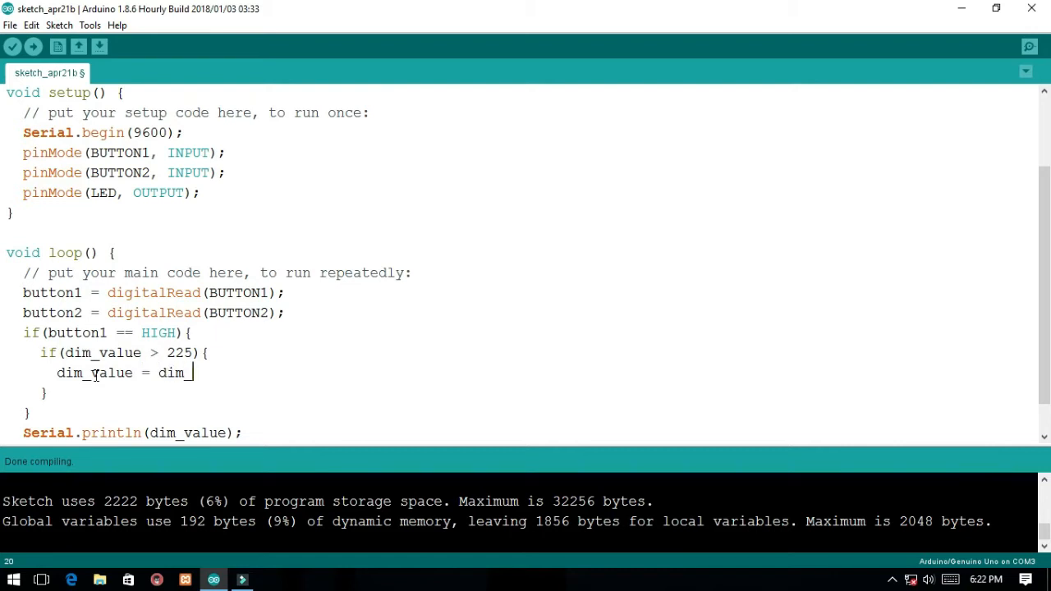
text(value)
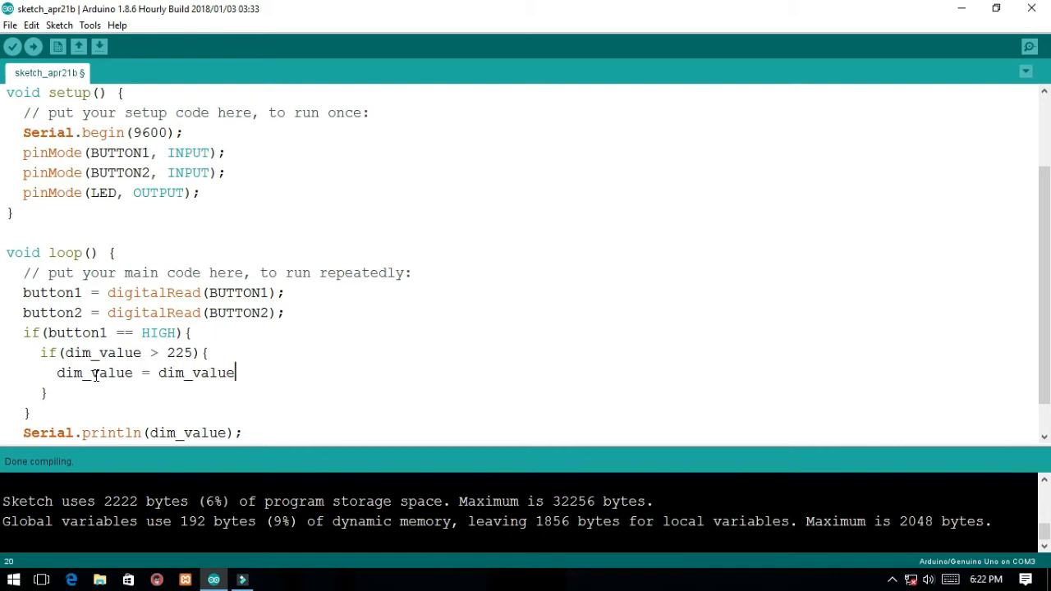
text(;)
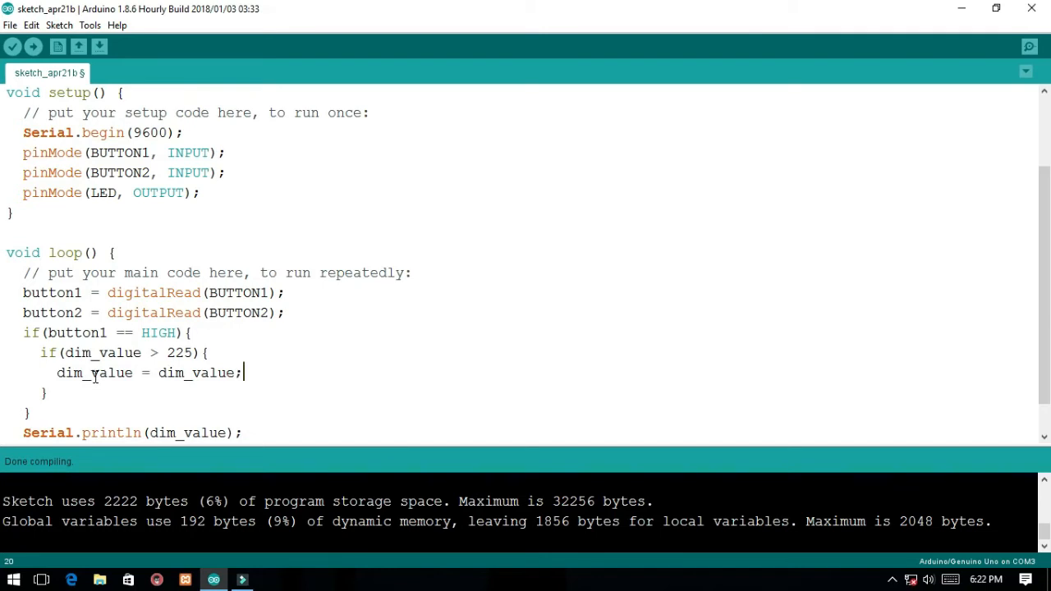
mouse_move(96, 395)
text(else{)
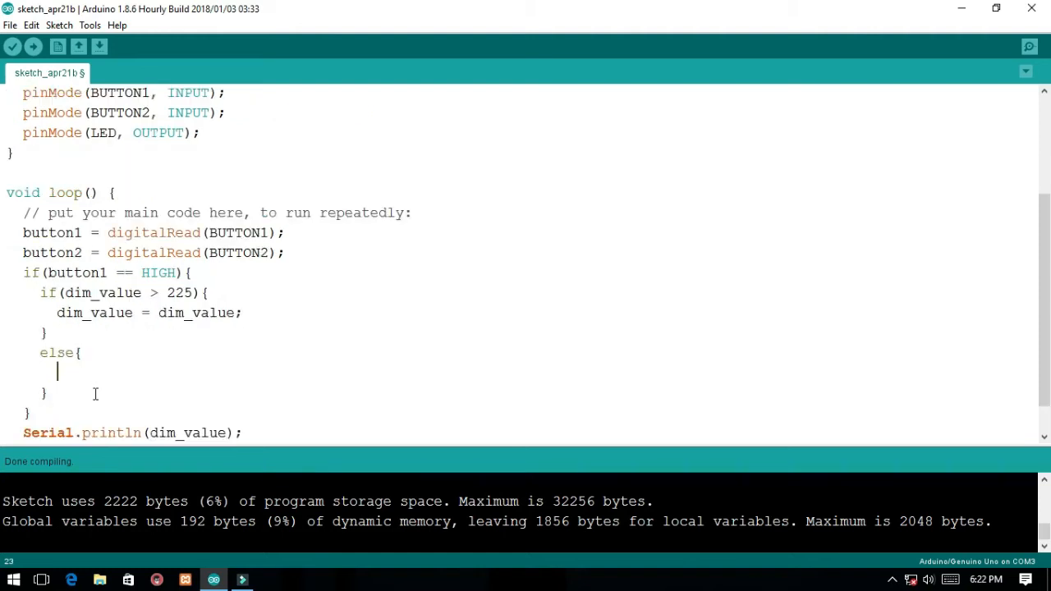
In button1's else branch, type dim_value += 25; and delay(300);
text(dim)
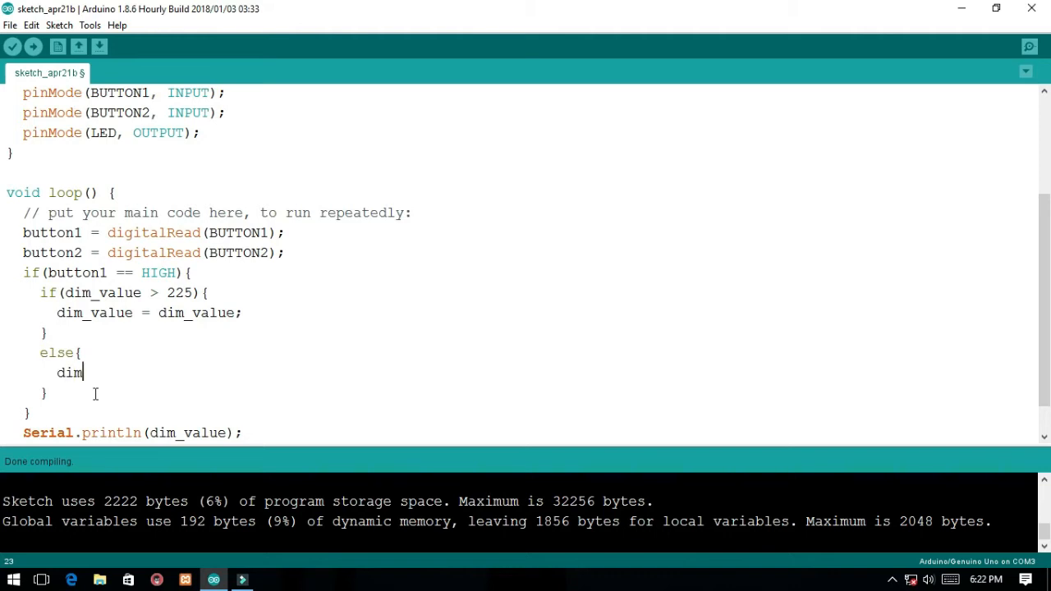
text(_valu)
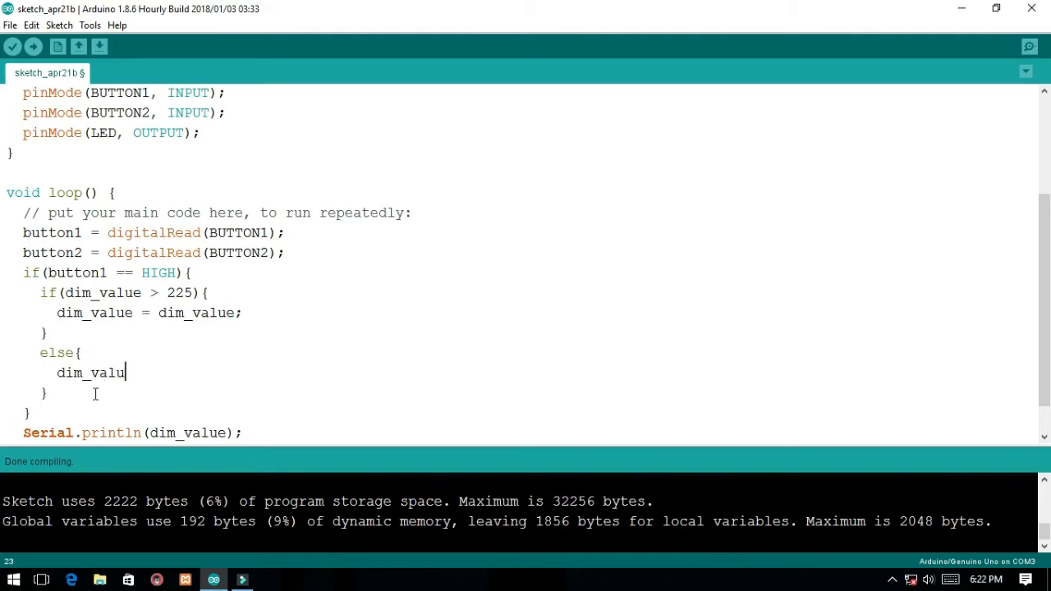
text(e)
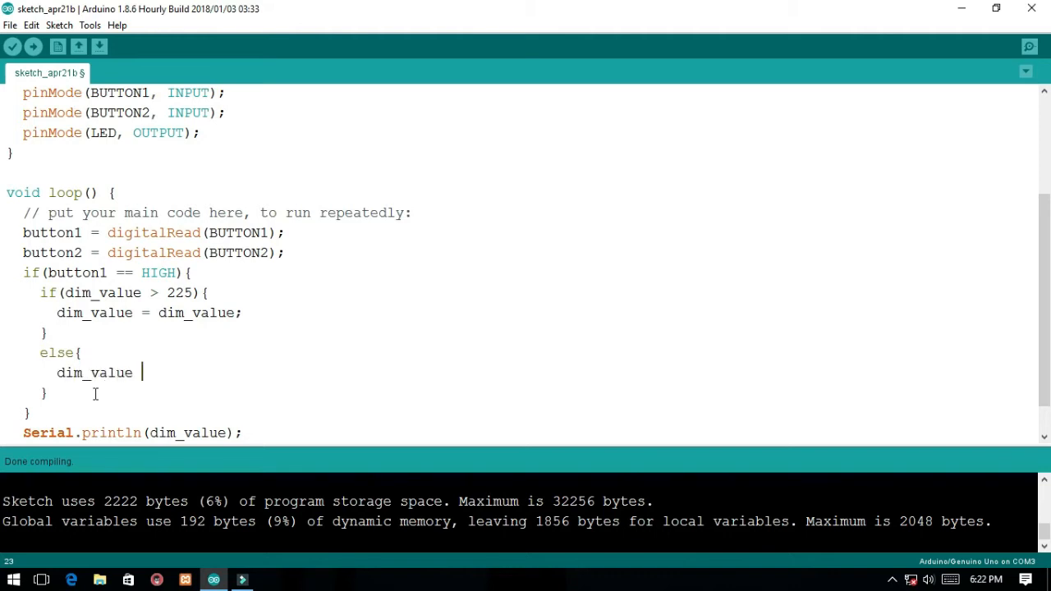
text(+=)
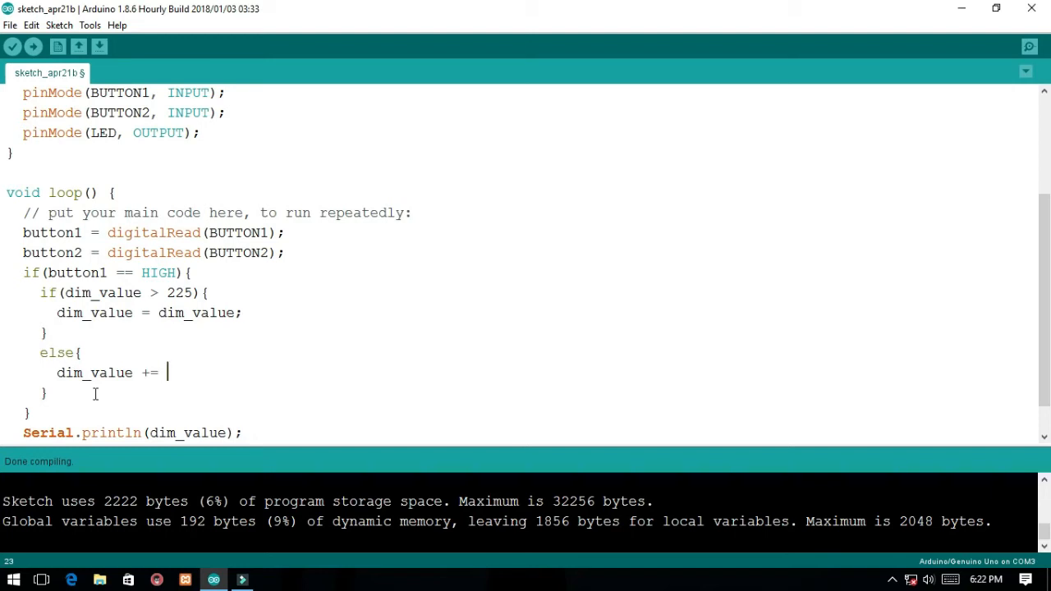
text(25;)
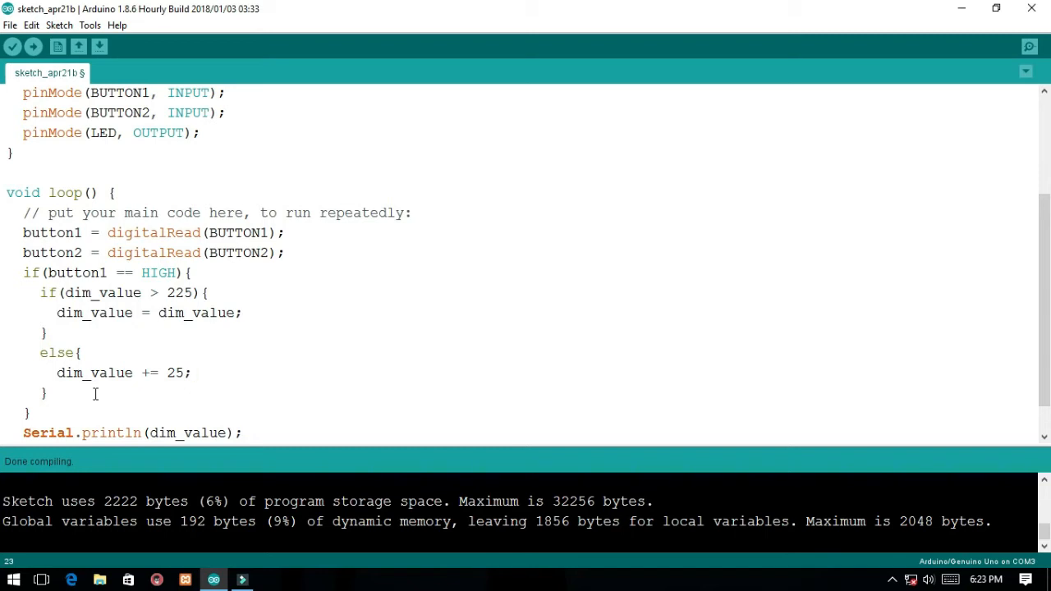
text(delay();)
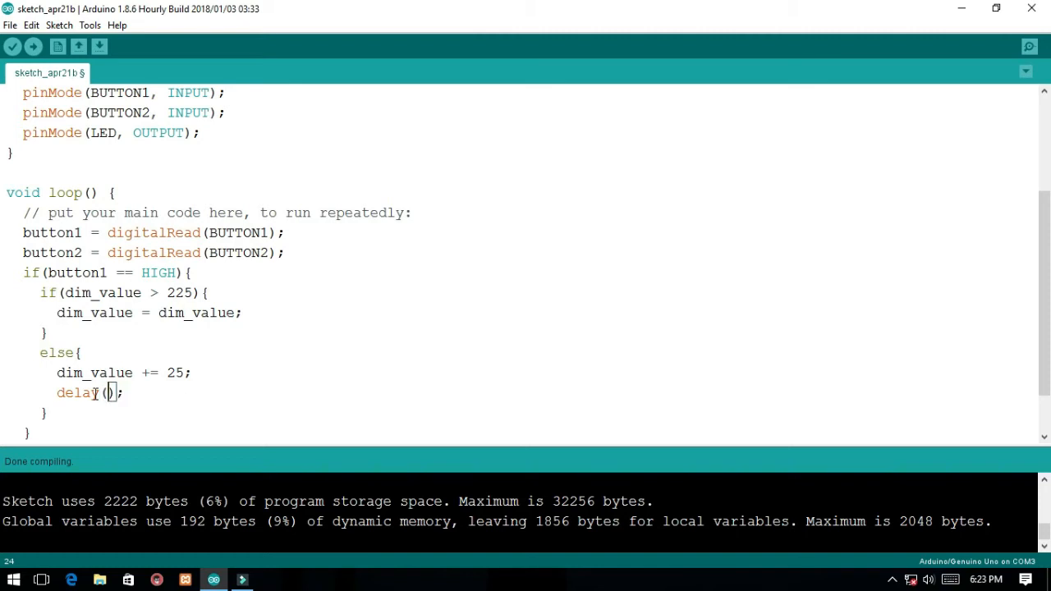
text(300)
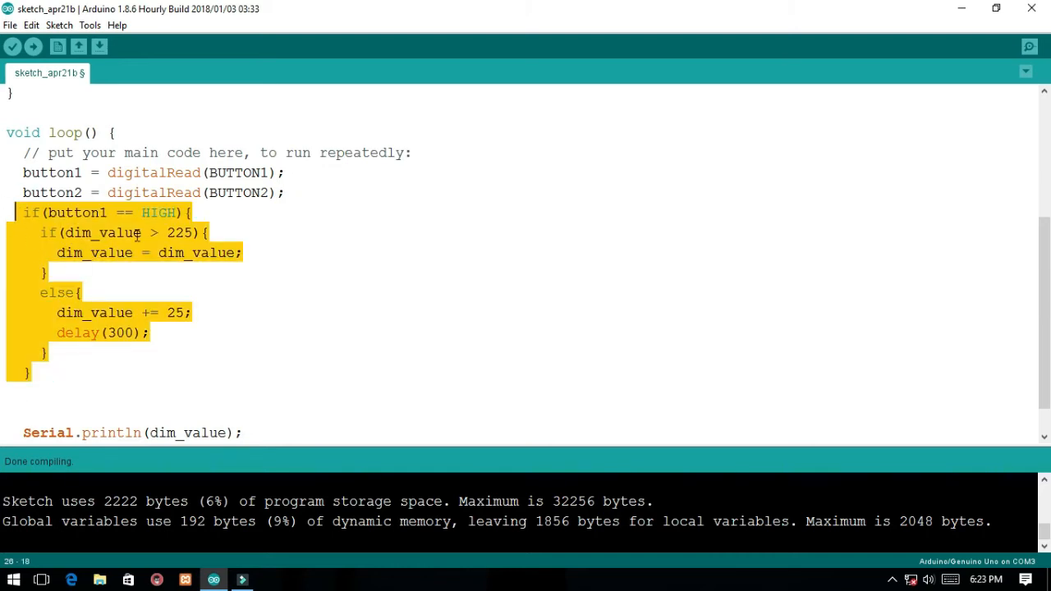
Paste the copied block below as a button2 version, editing its limit to < 25
click(55, 393)
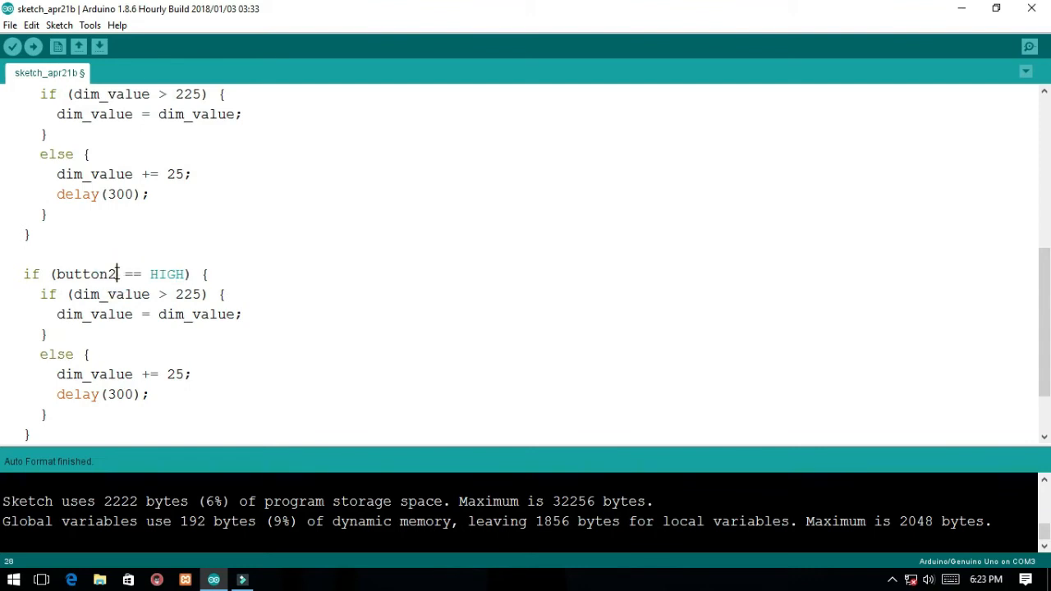
click(166, 294)
text(<)
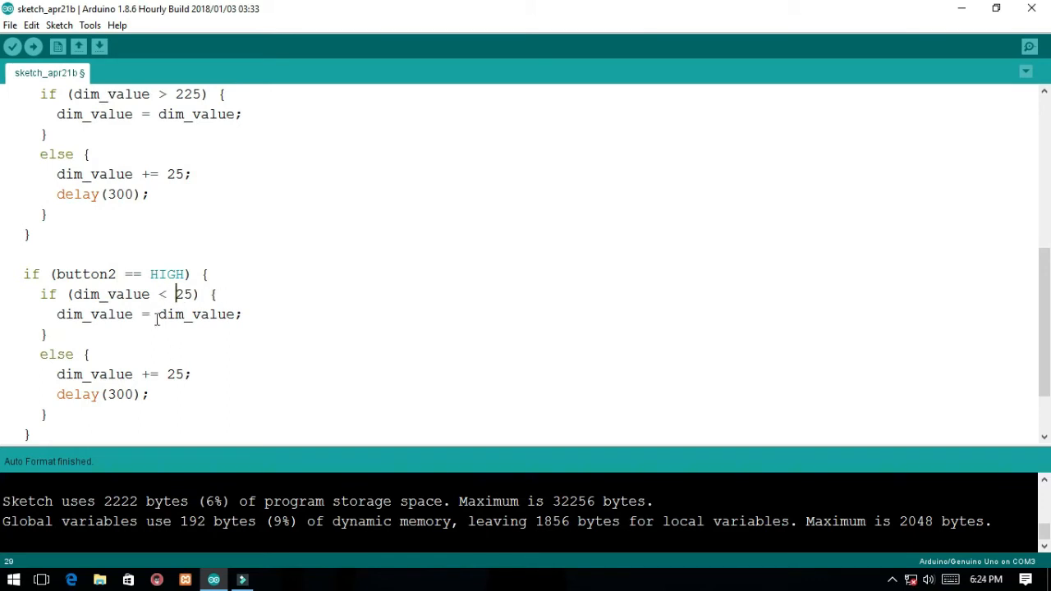
scroll(down, 3)
text(-)
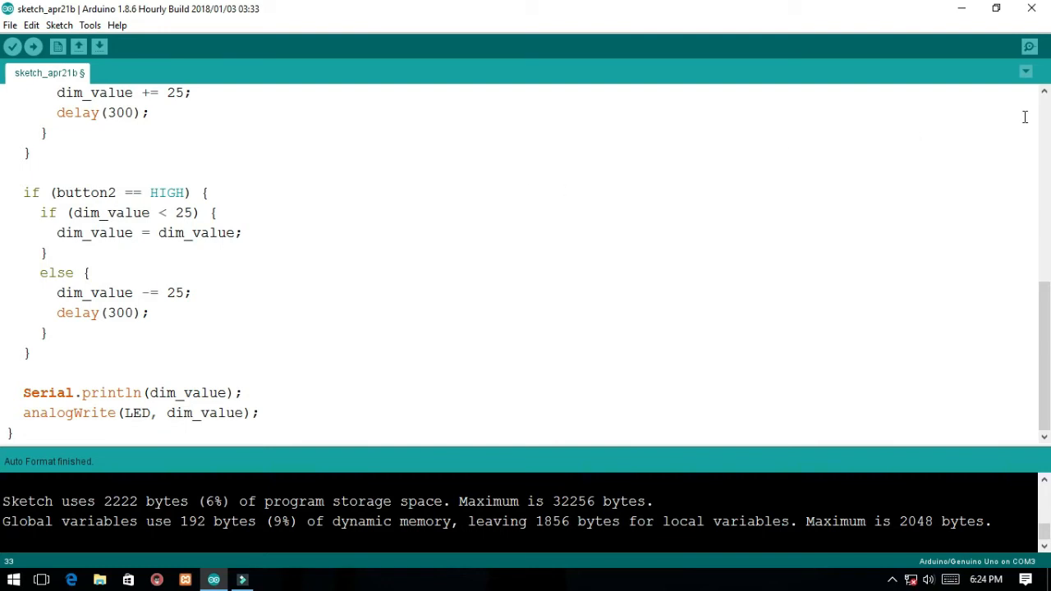
mouse_move(1029, 45)
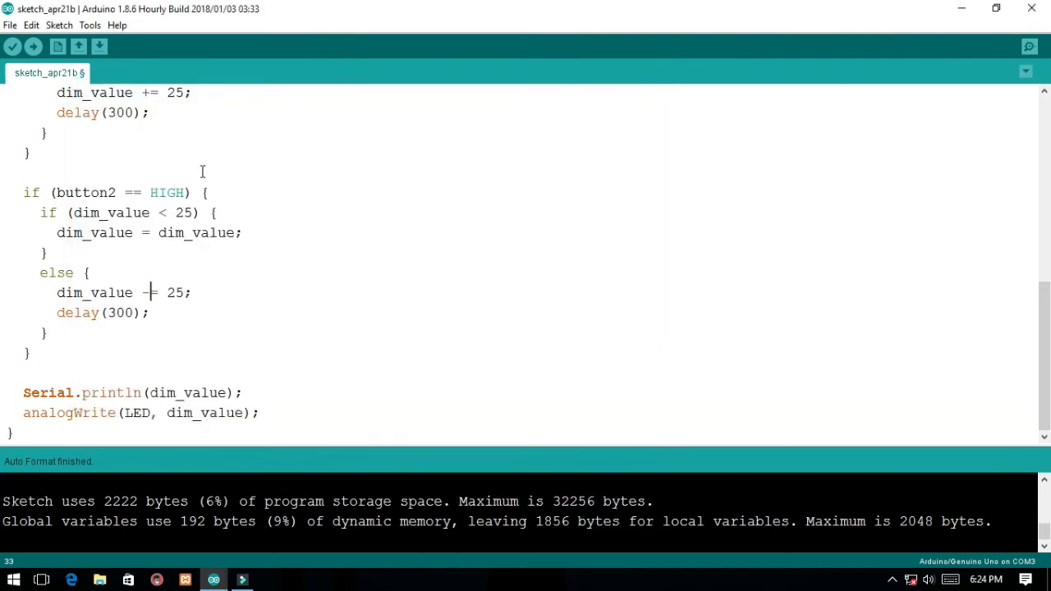
mouse_move(33, 48)
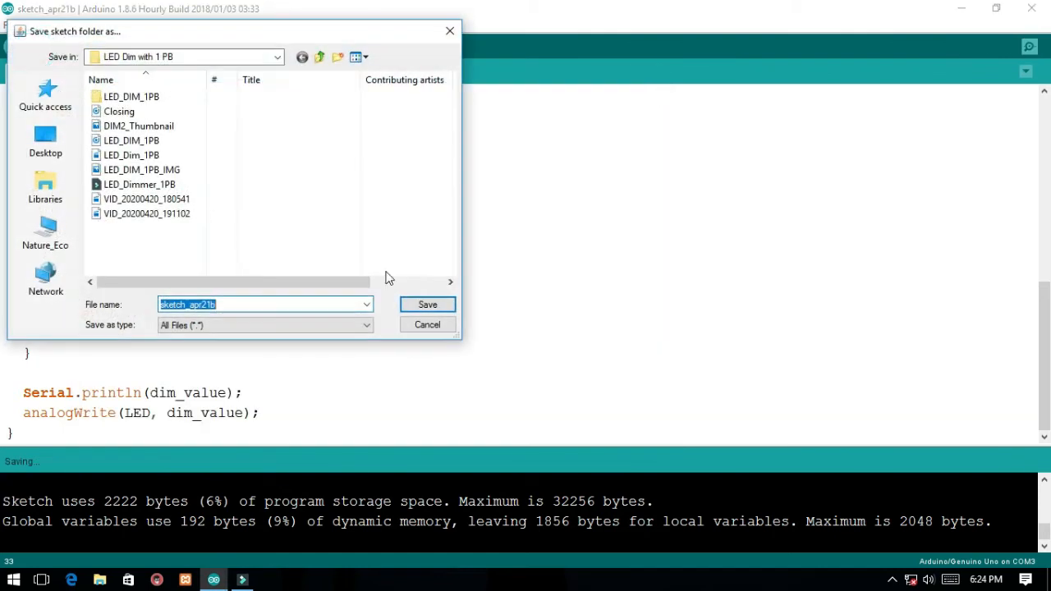
Cancel the save-sketch prompt during upload to the Uno
click(427, 304)
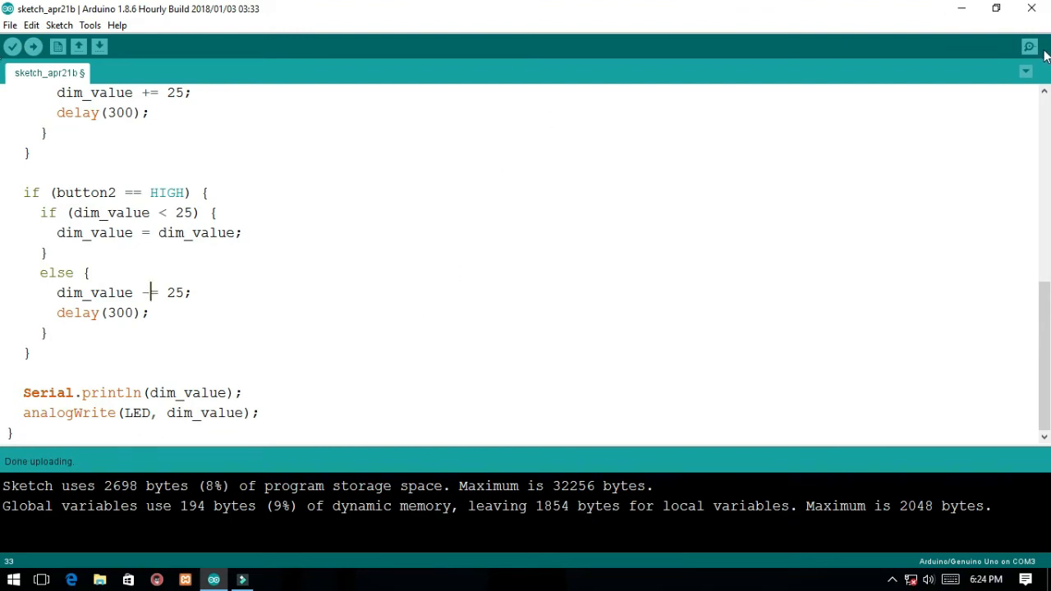
mouse_move(1031, 47)
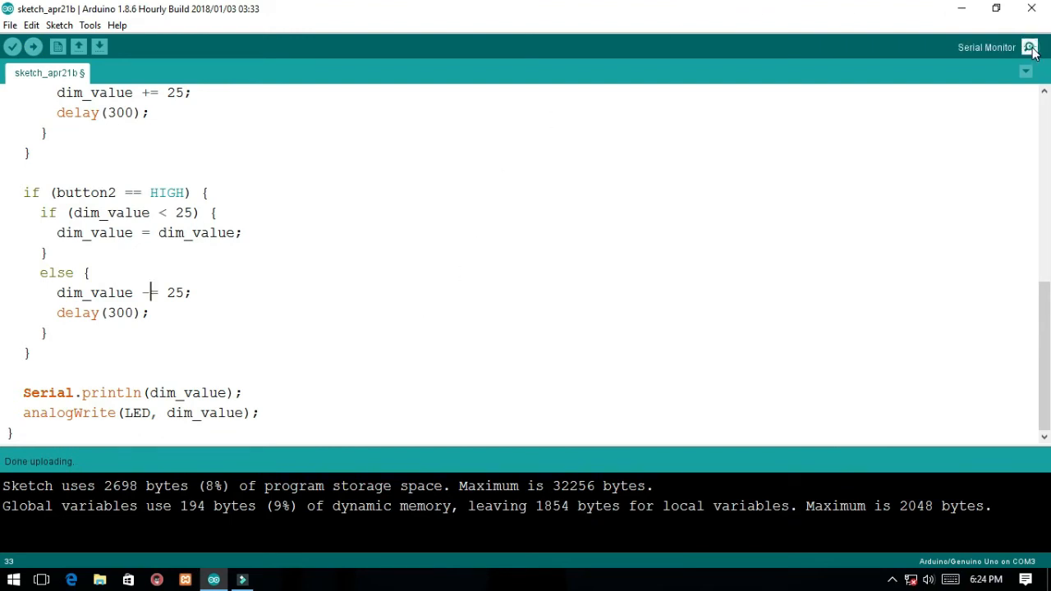
click(1029, 47)
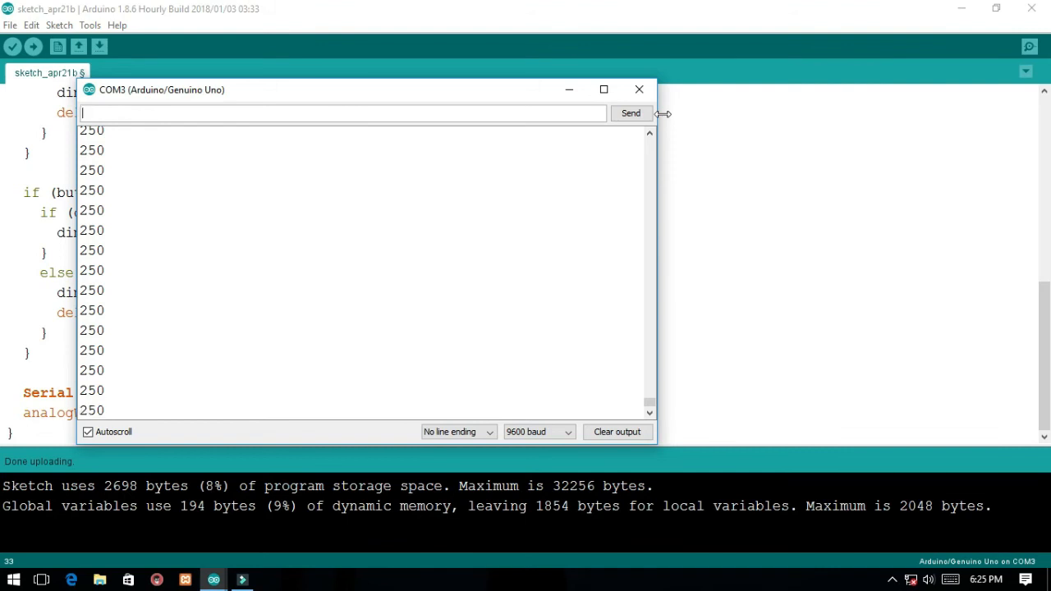
click(636, 89)
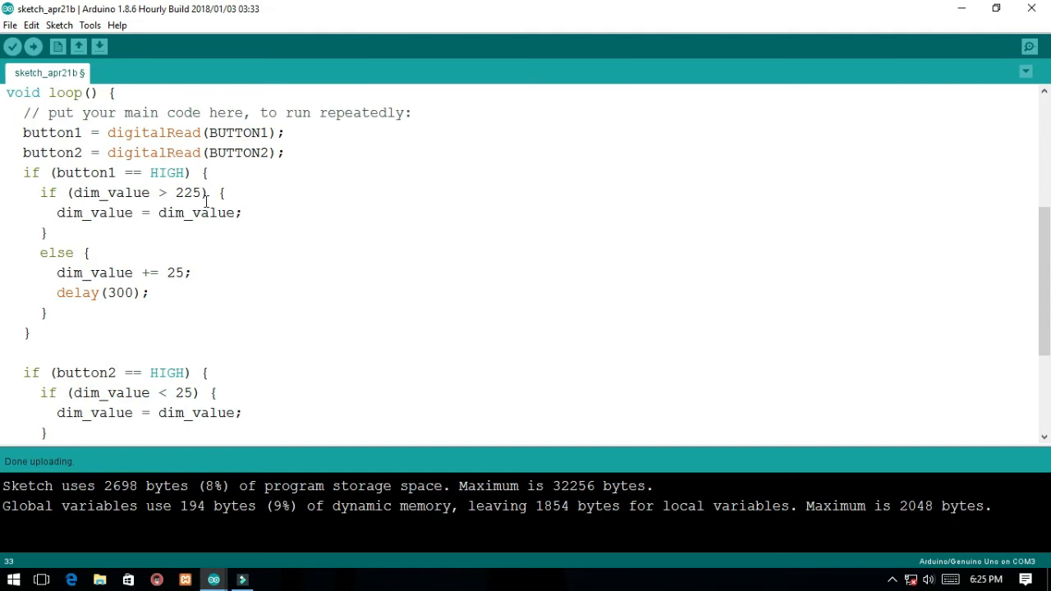
mouse_move(337, 224)
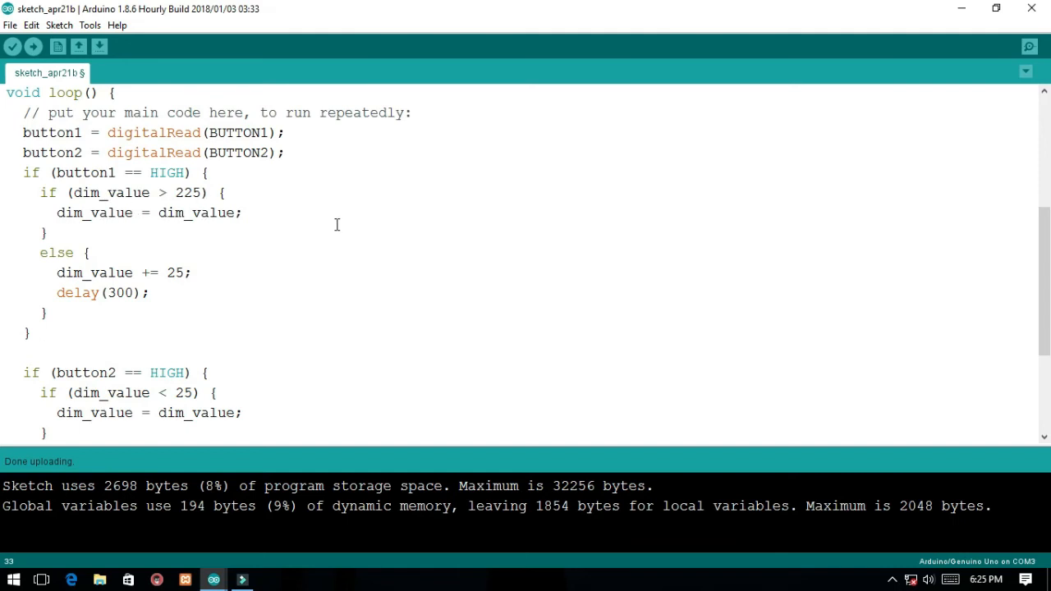
mouse_move(234, 202)
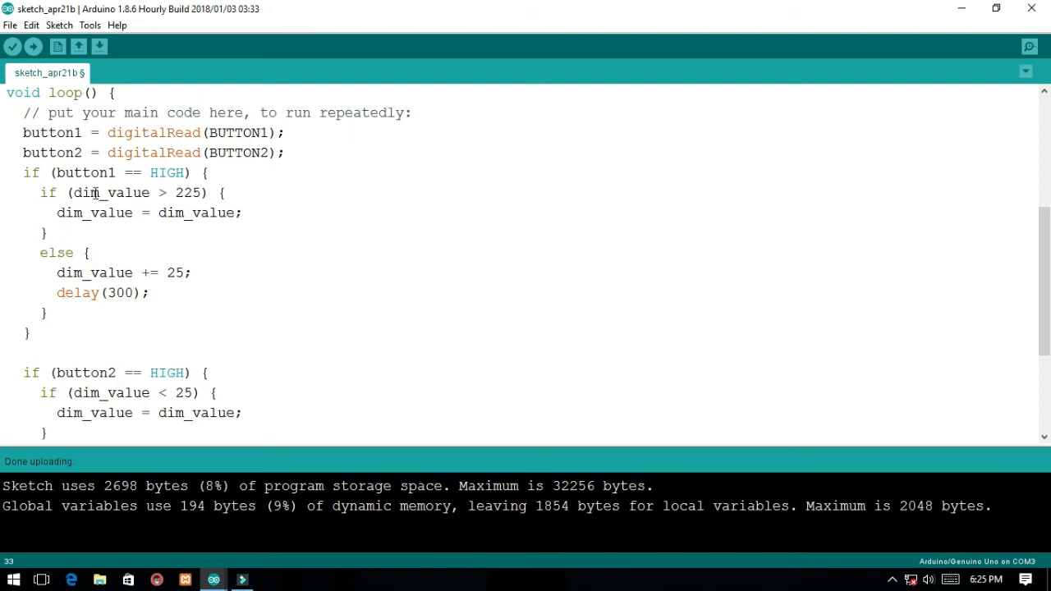
Scroll through loop(), then reopen the Serial Monitor and shift it slightly right
scroll(down, 3)
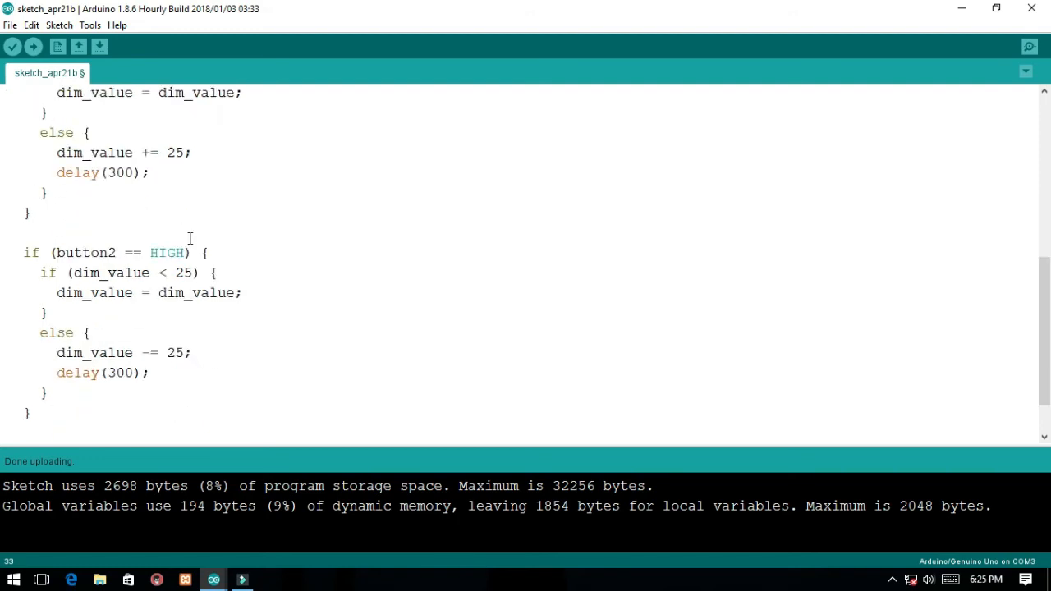
mouse_move(184, 245)
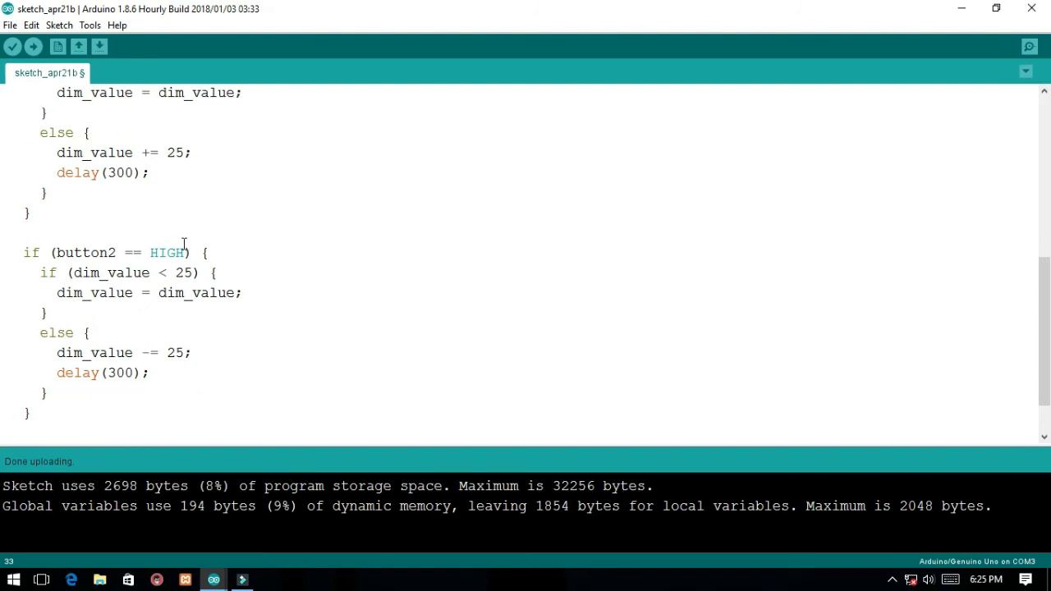
mouse_move(784, 186)
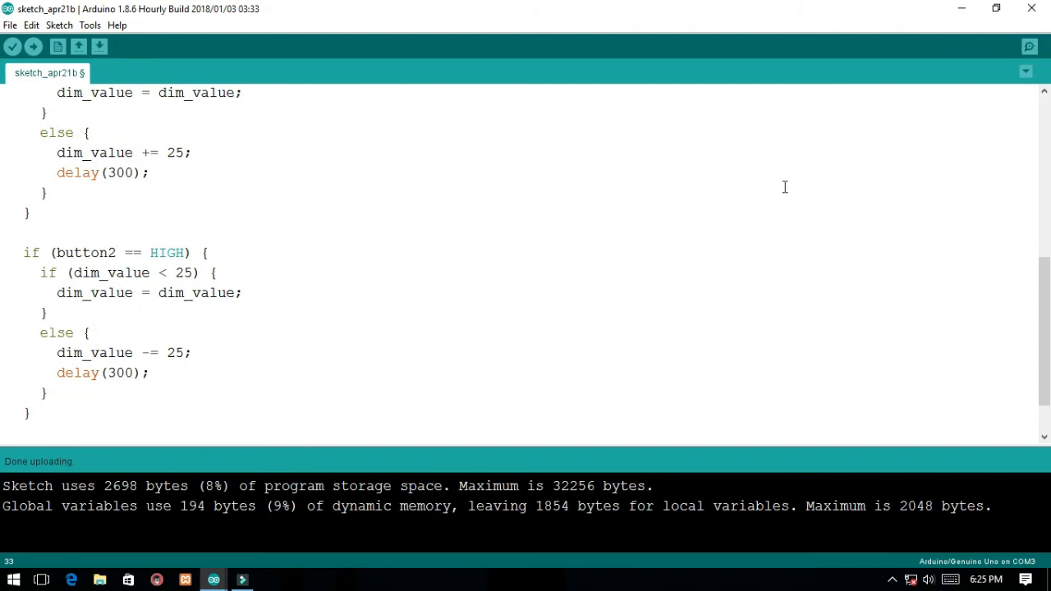
click(1028, 45)
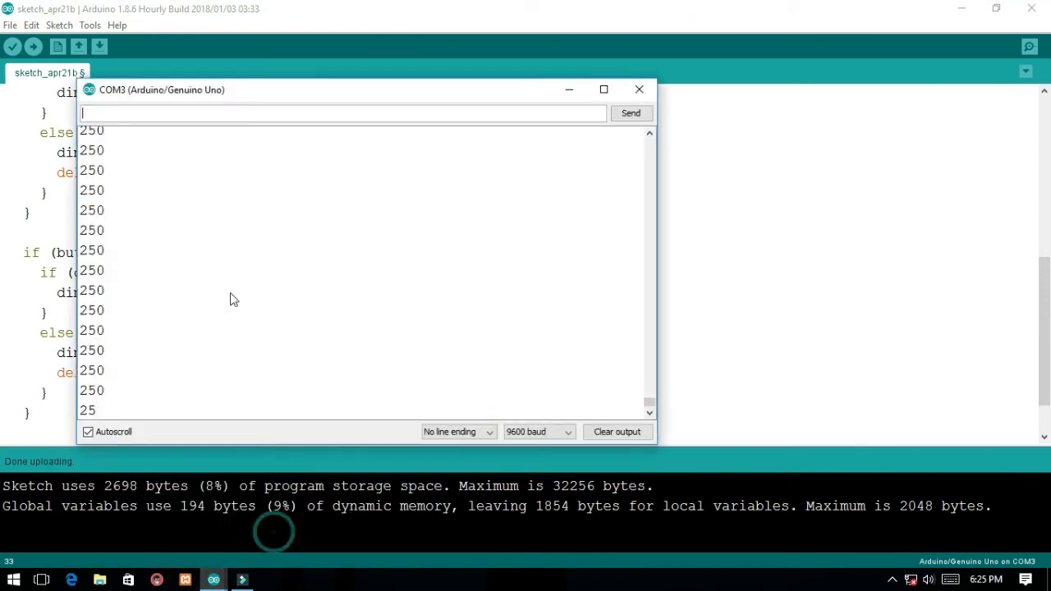
drag(162, 90, 195, 88)
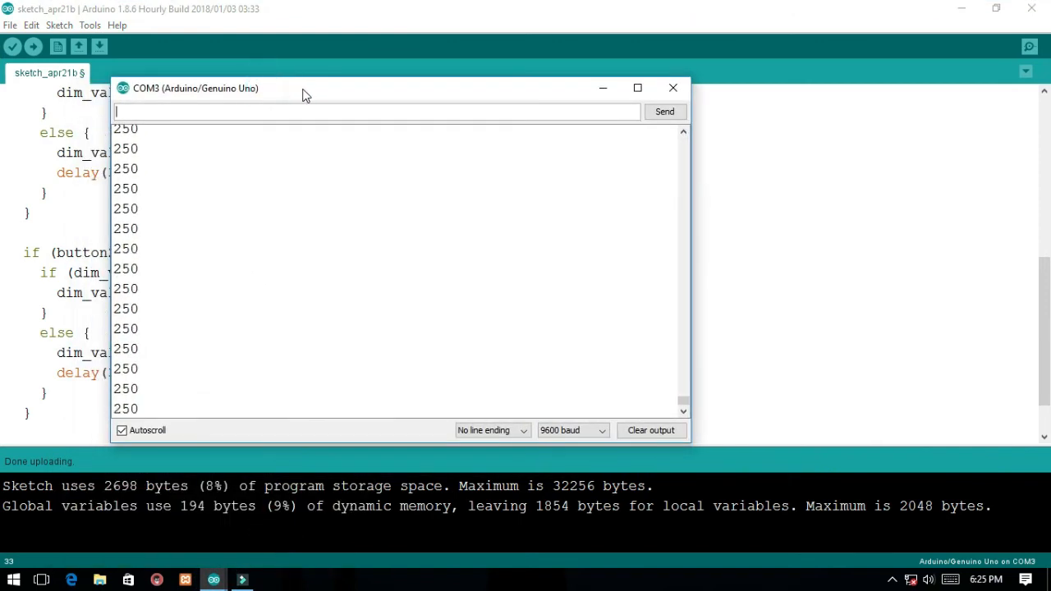